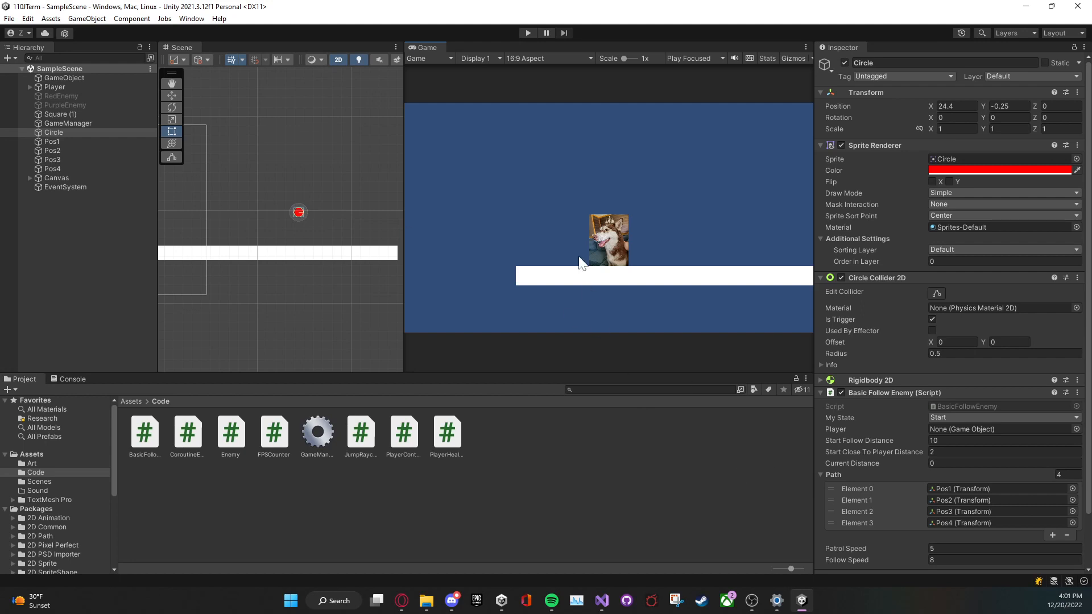
pyautogui.moveTo(253, 220)
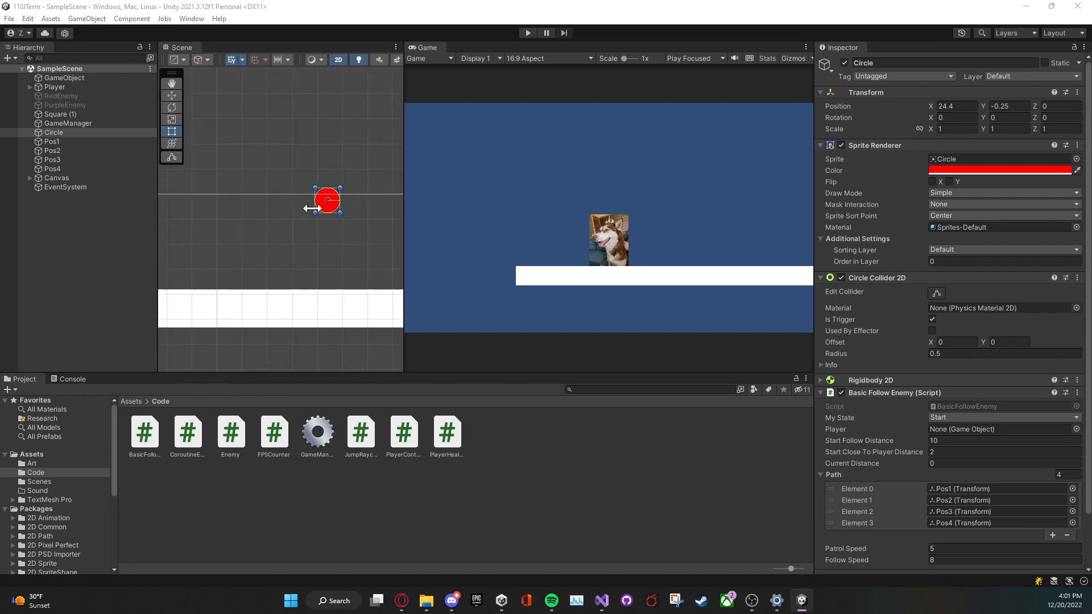
# Pan the Scene view around the Circle enemy before entering play mode
pyautogui.moveTo(325, 200); pyautogui.dragTo(272, 230)
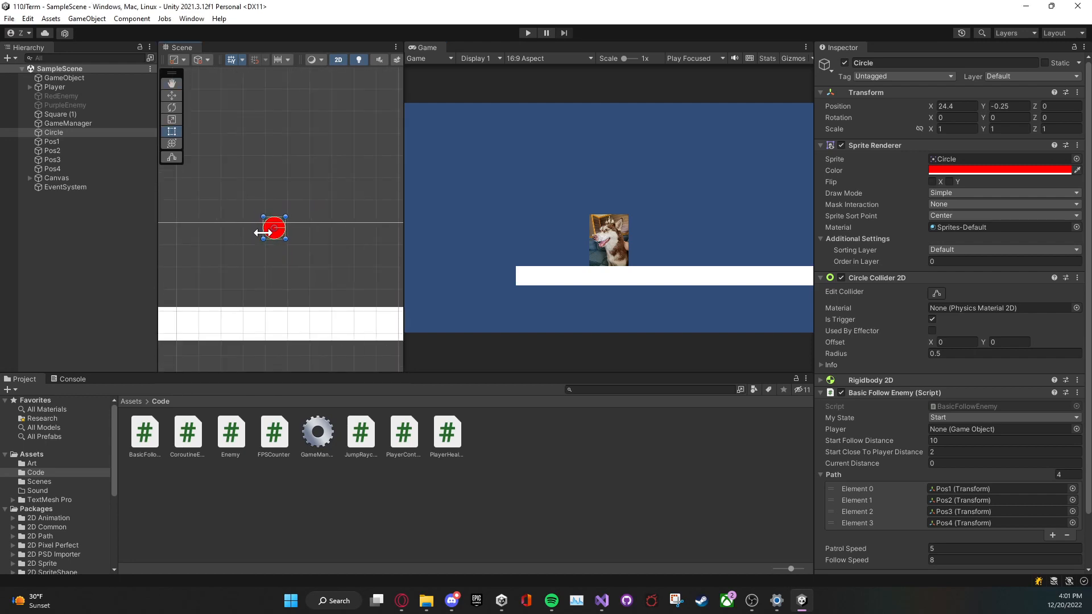
pyautogui.moveTo(262, 215)
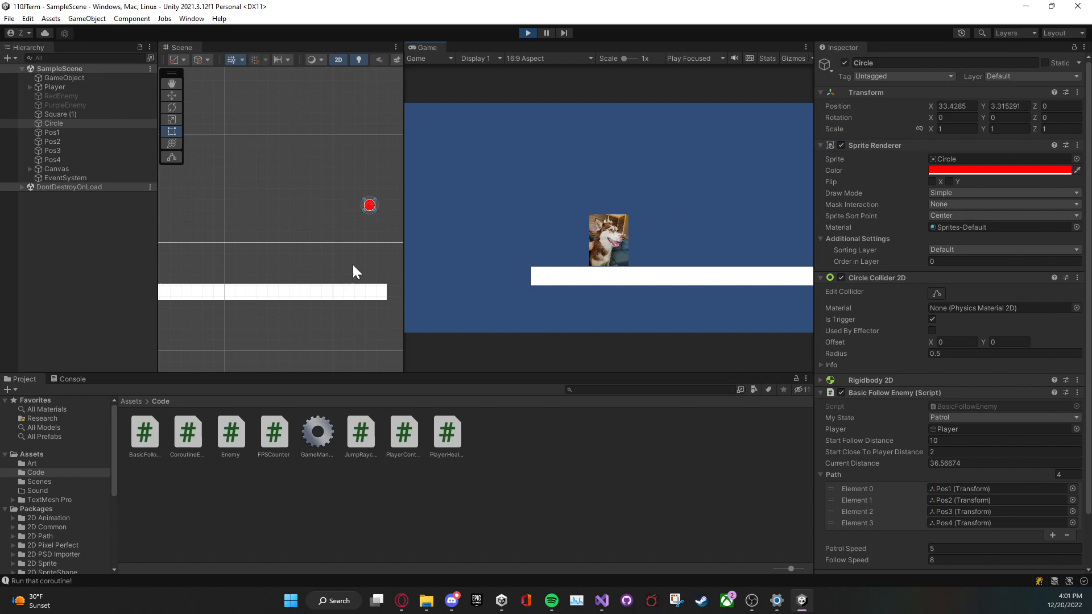
# Pan the Scene view while the Circle patrols and its distance to the Player climbs
pyautogui.moveTo(369, 205); pyautogui.dragTo(267, 190)
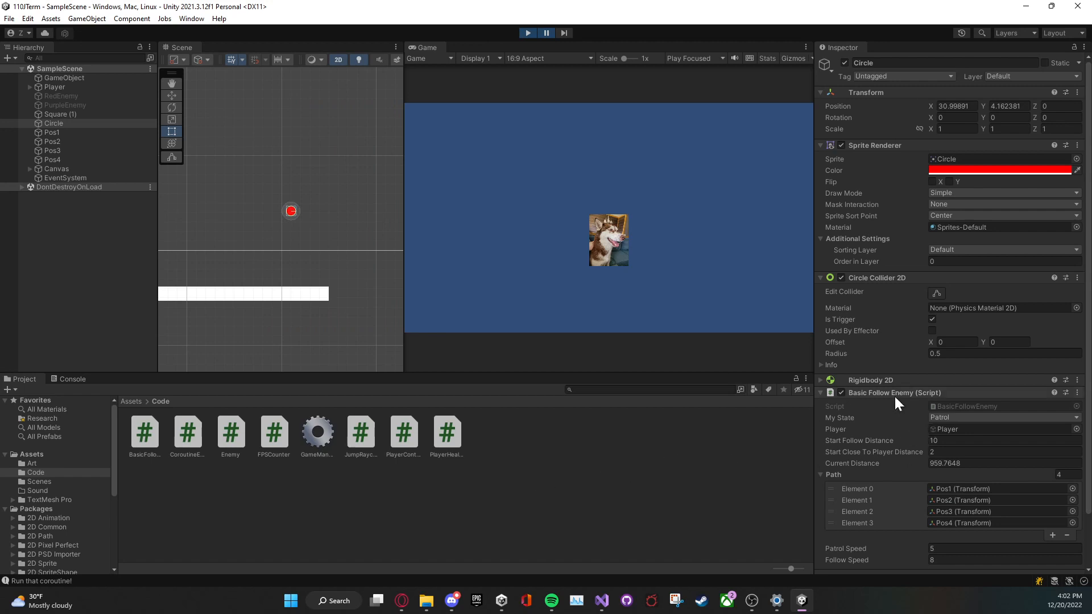
pyautogui.moveTo(875, 404)
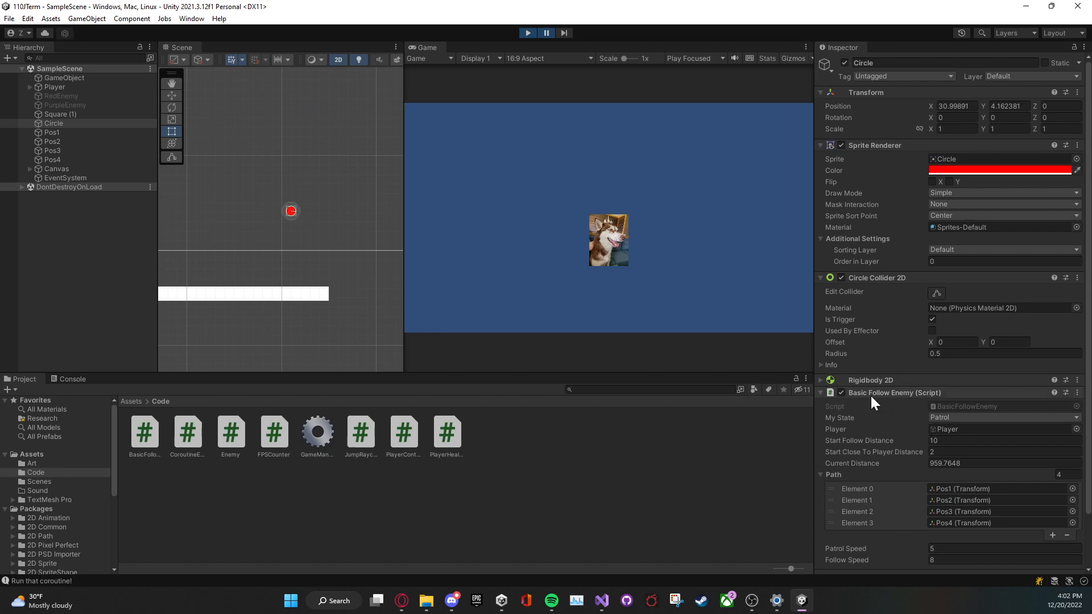
pyautogui.moveTo(911, 404)
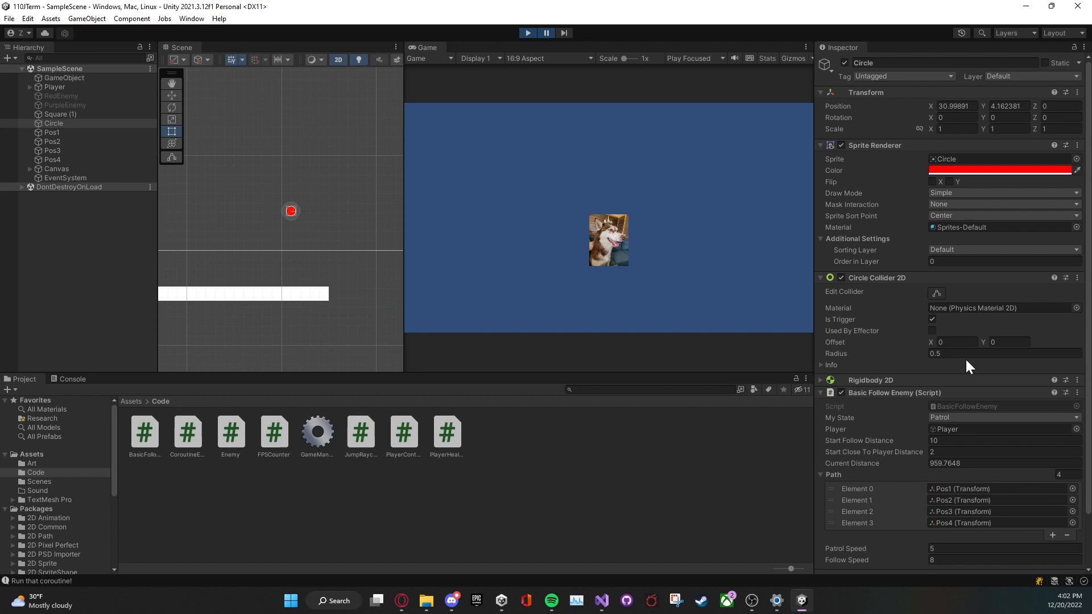
pyautogui.moveTo(282, 239)
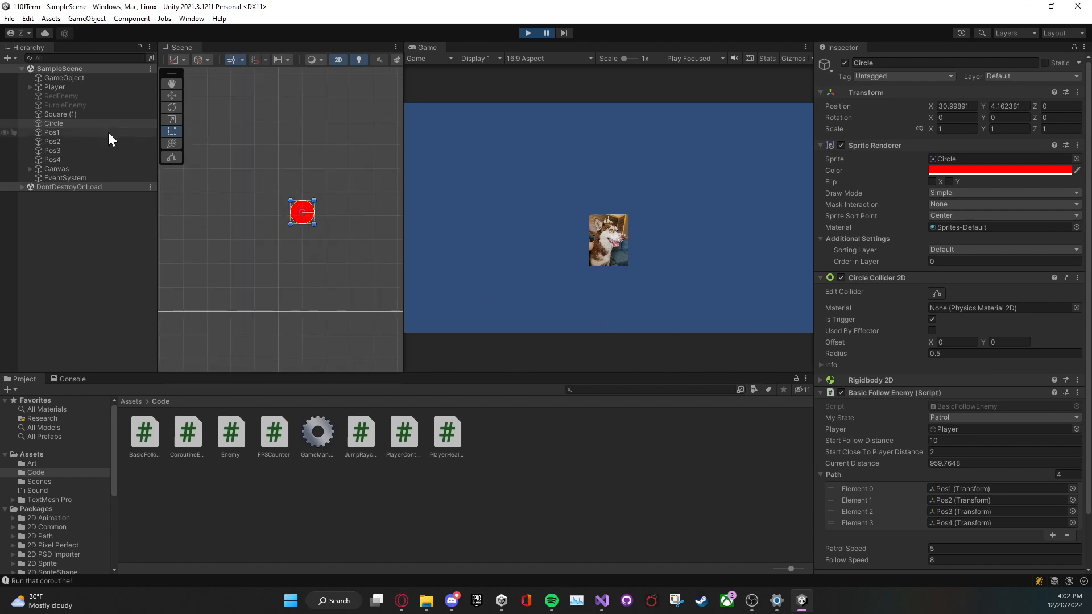
# Stop play mode and reselect the Circle enemy after checking the Pos1 waypoint
pyautogui.click(53, 123)
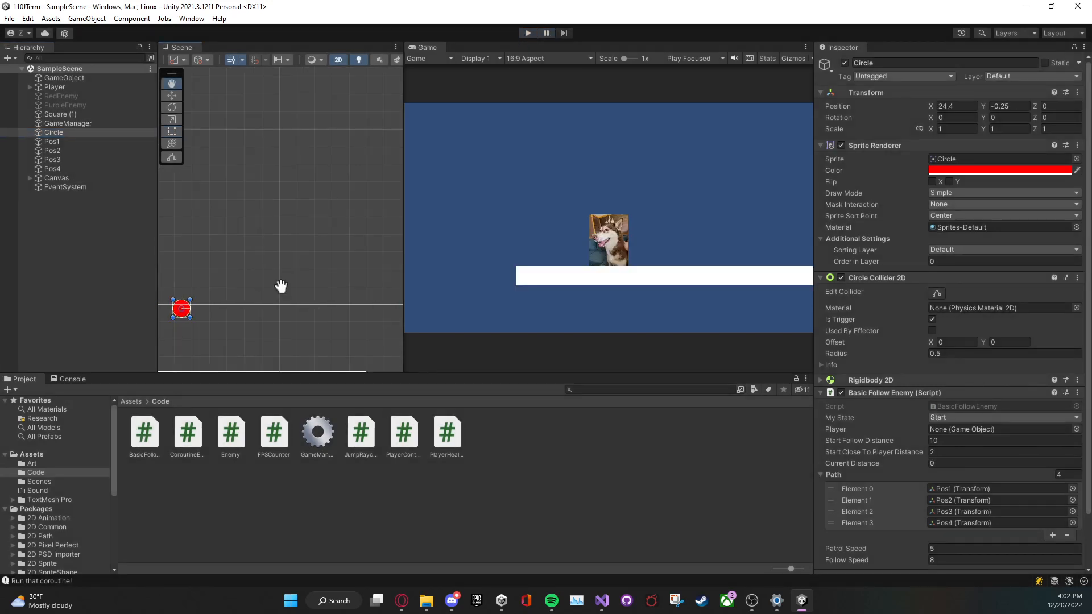
pyautogui.rightClick(54, 132)
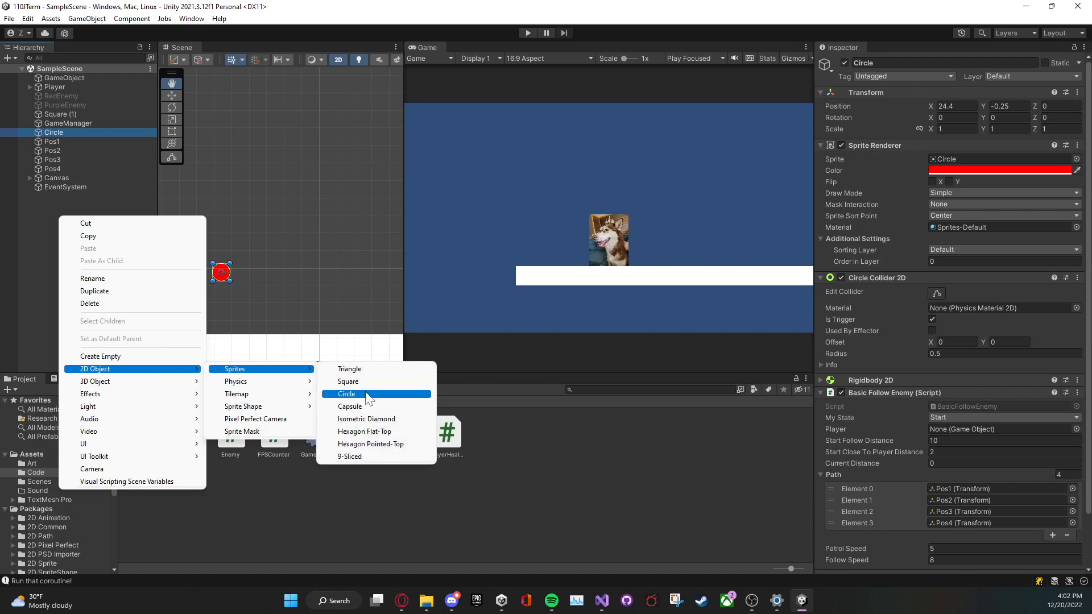
pyautogui.click(51, 141)
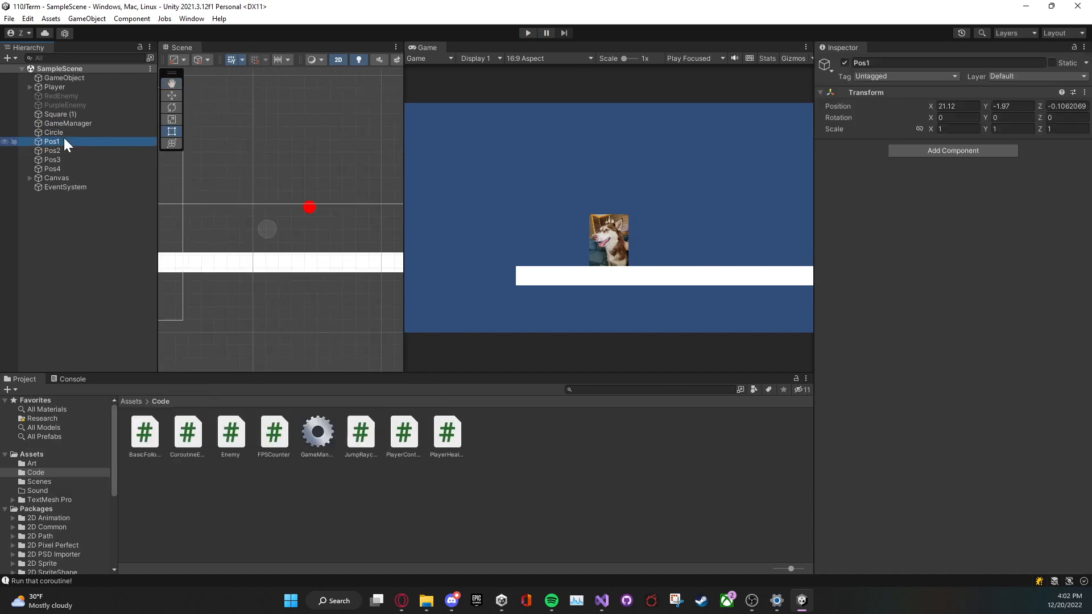
pyautogui.click(53, 132)
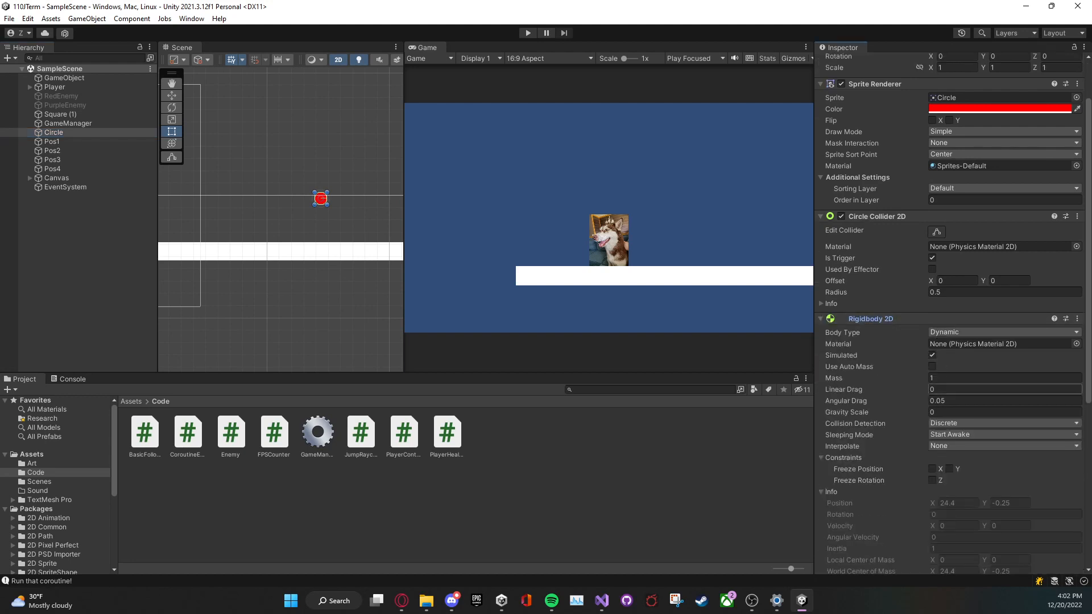
pyautogui.moveTo(861, 328)
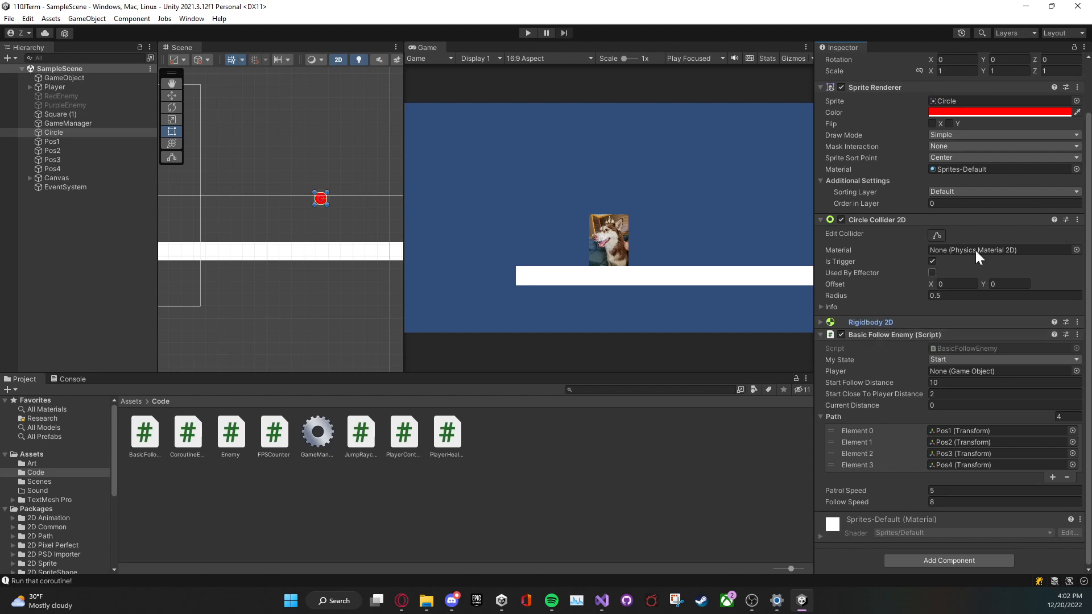
# Remove the Circle Collider 2D component from the Circle
pyautogui.click(1077, 219)
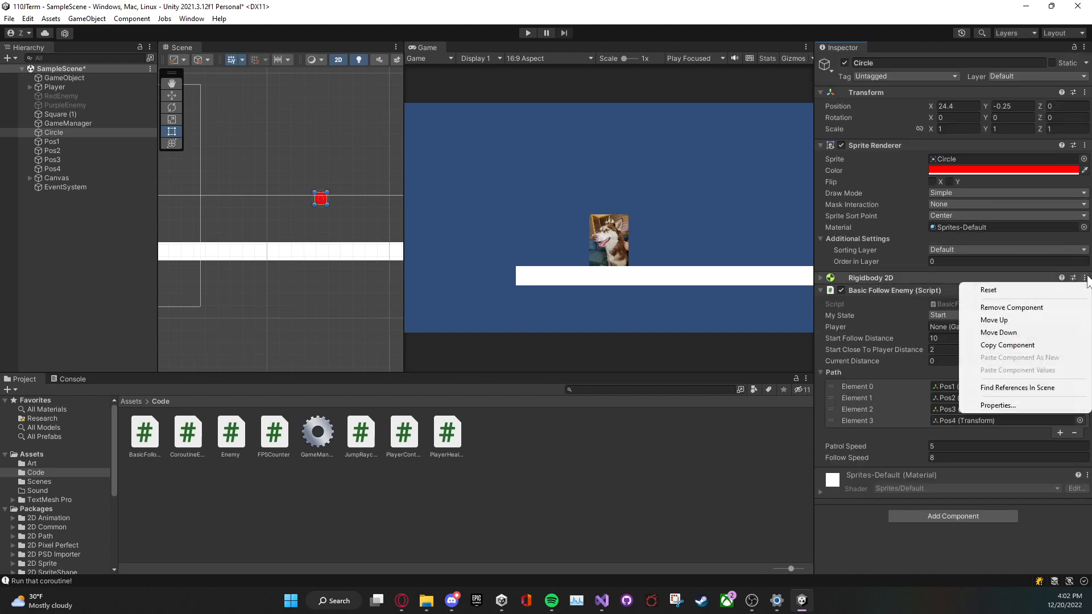
# Remove the Circle's Rigidbody 2D and open the BasicFollowEnemy script for editing
pyautogui.click(1013, 307)
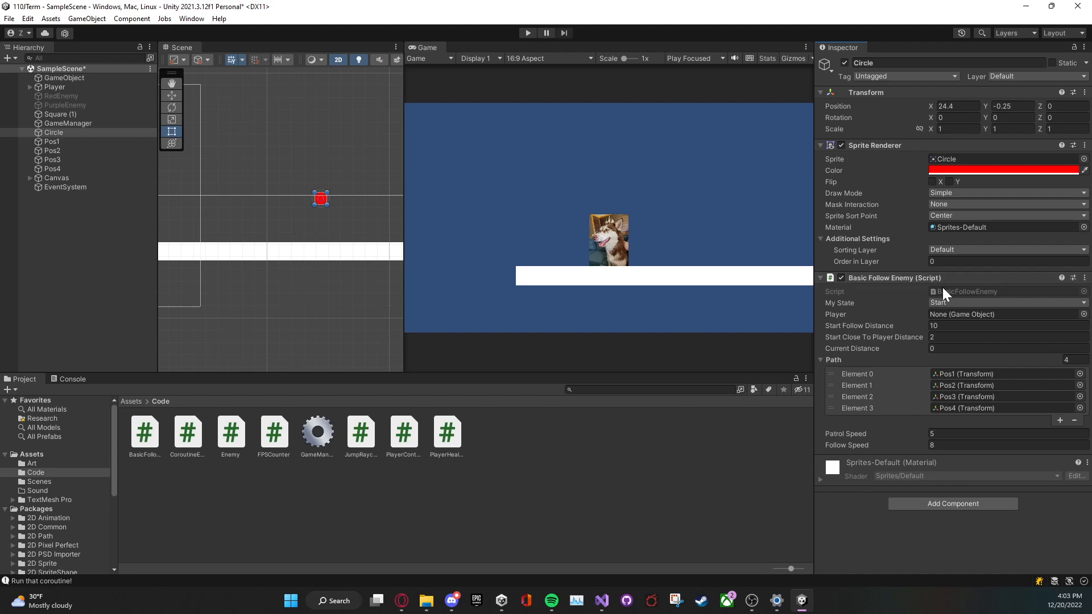
pyautogui.moveTo(843, 216)
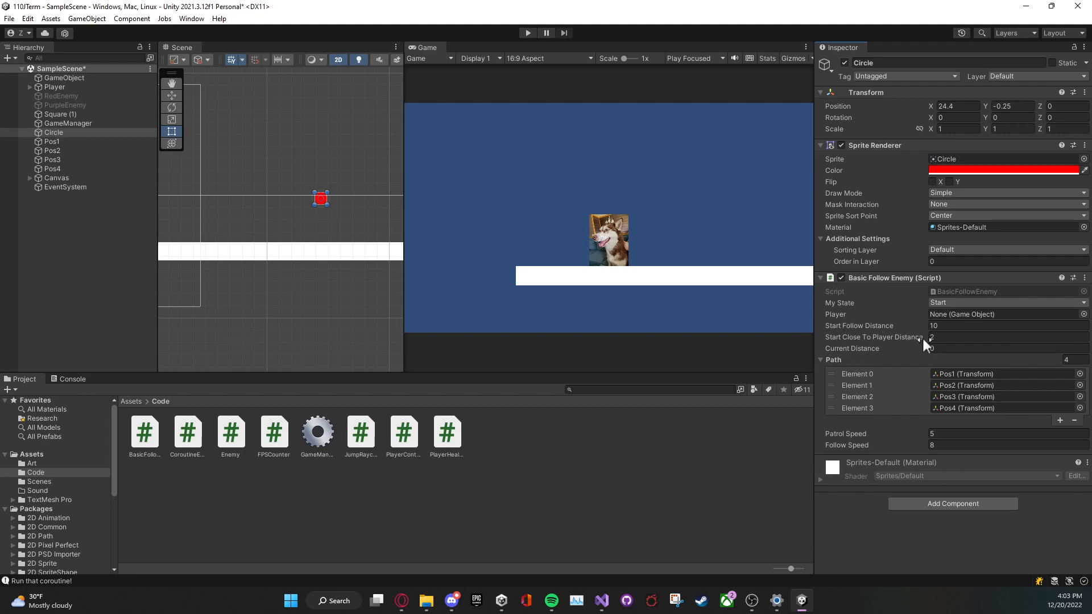
pyautogui.moveTo(951, 299)
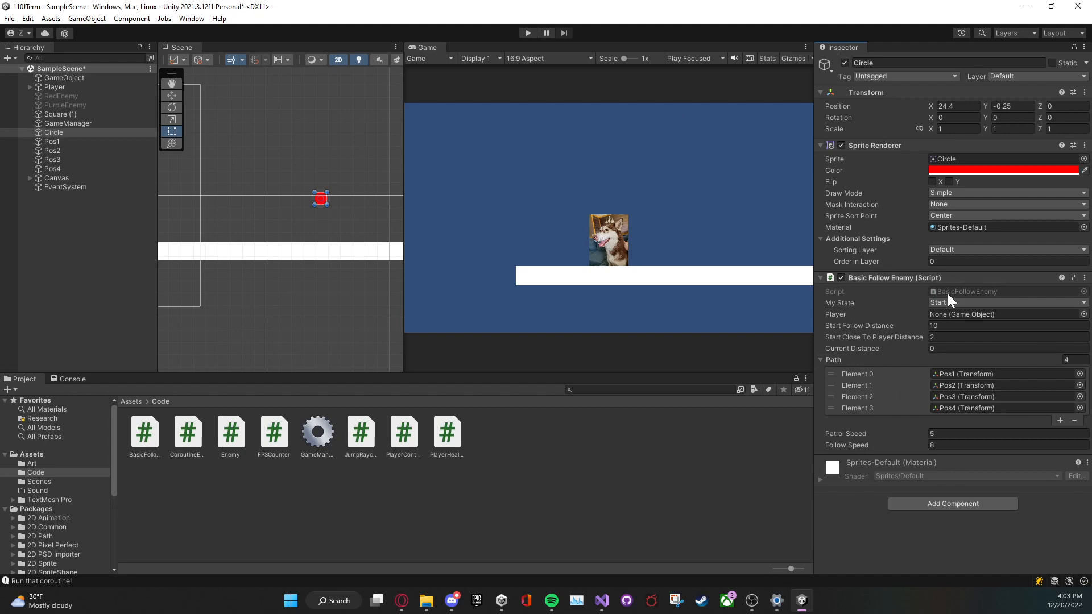
pyautogui.click(145, 429)
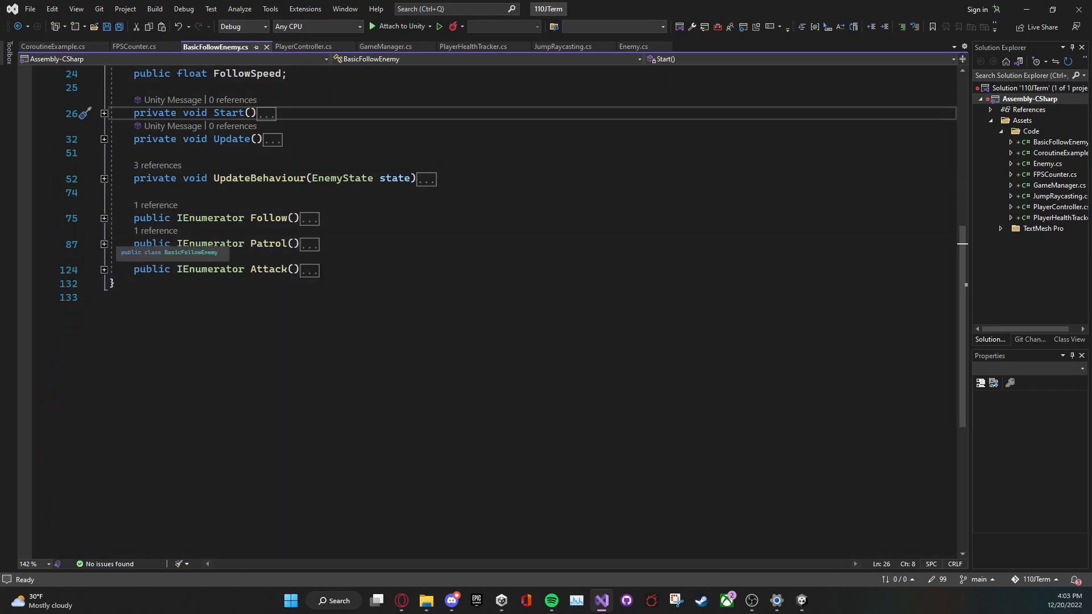
# Delete CloseToPlayer from the EnemyState enum and review public, enum and EnemyState
pyautogui.click(104, 270)
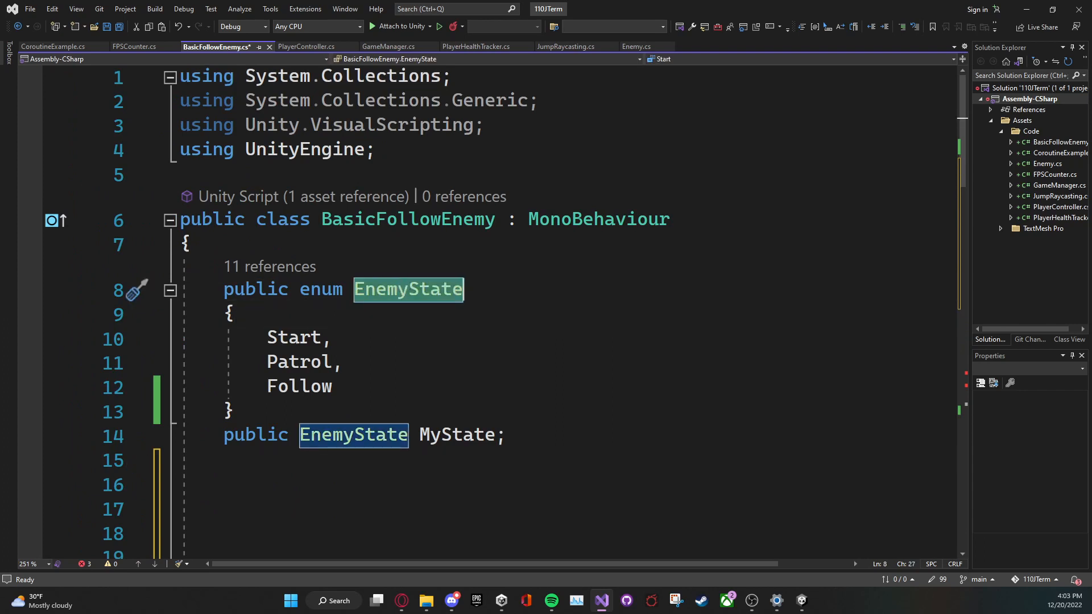
pyautogui.moveTo(407, 289)
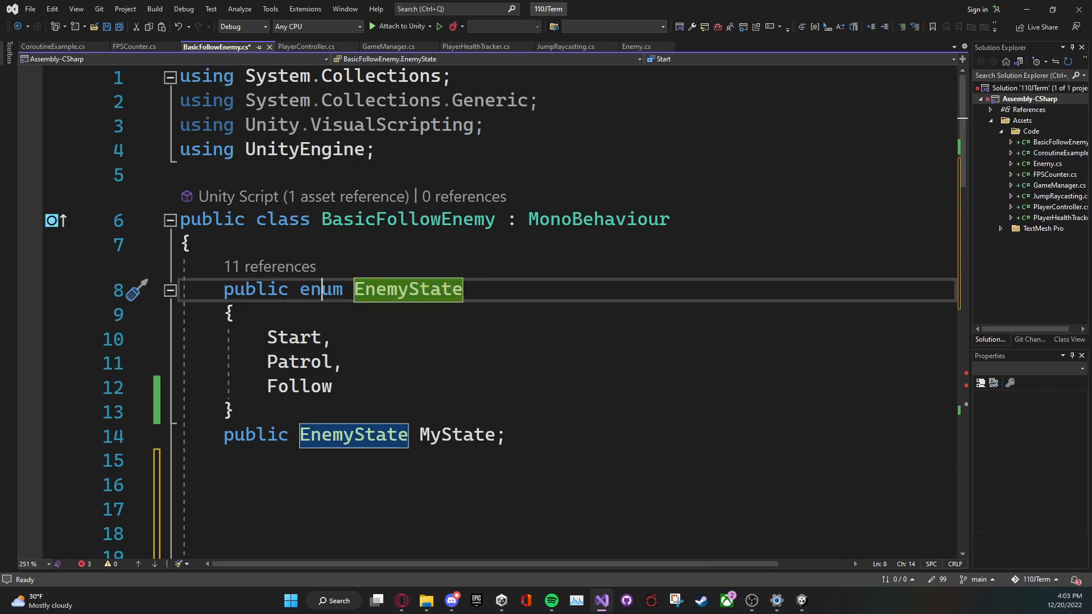
pyautogui.doubleClick(321, 289)
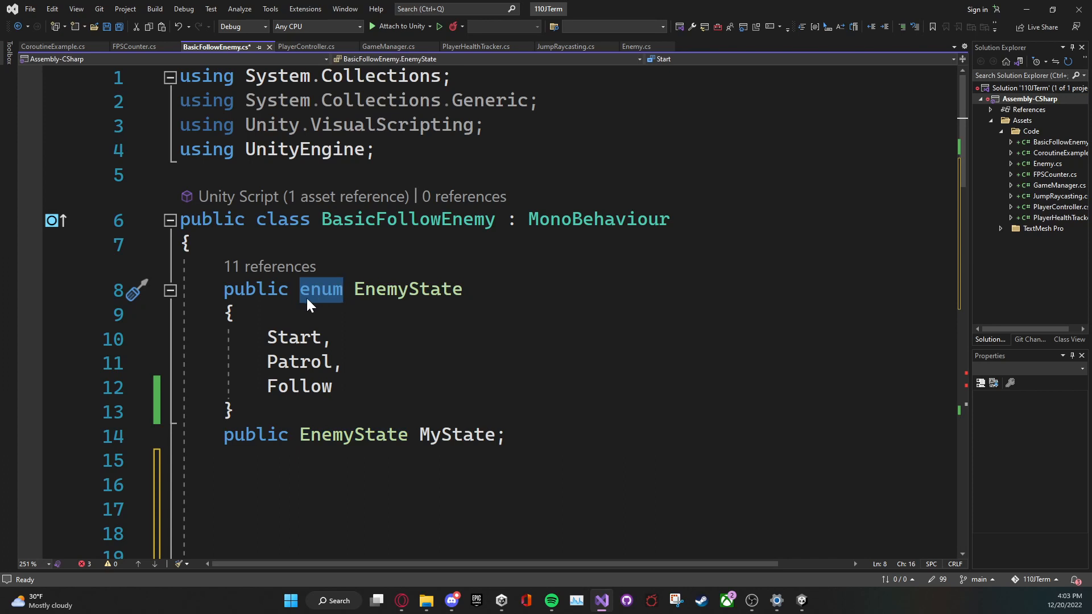
pyautogui.doubleClick(254, 289)
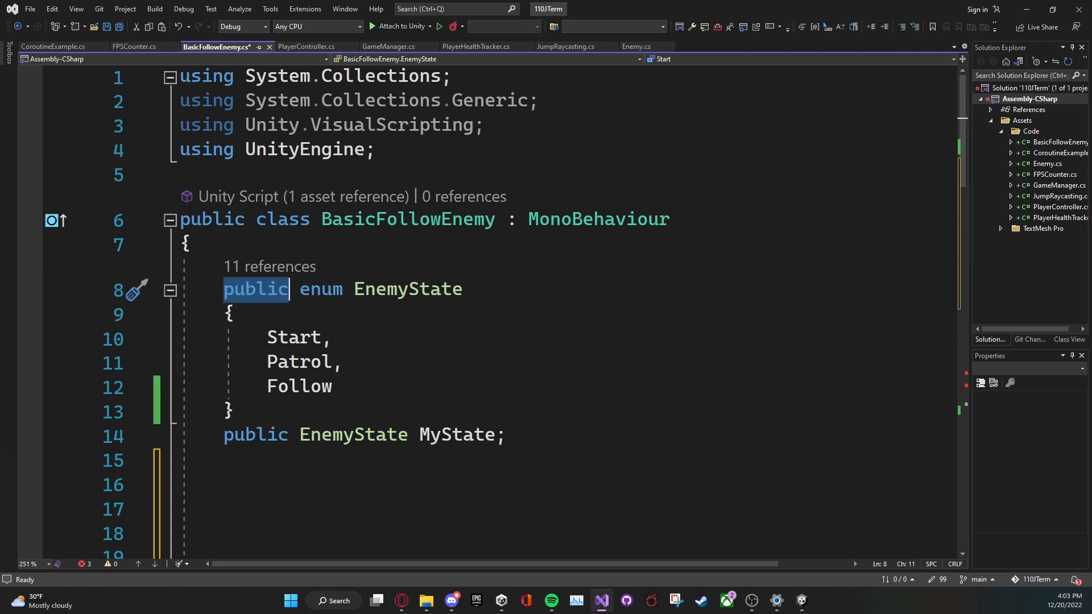
pyautogui.doubleClick(321, 289)
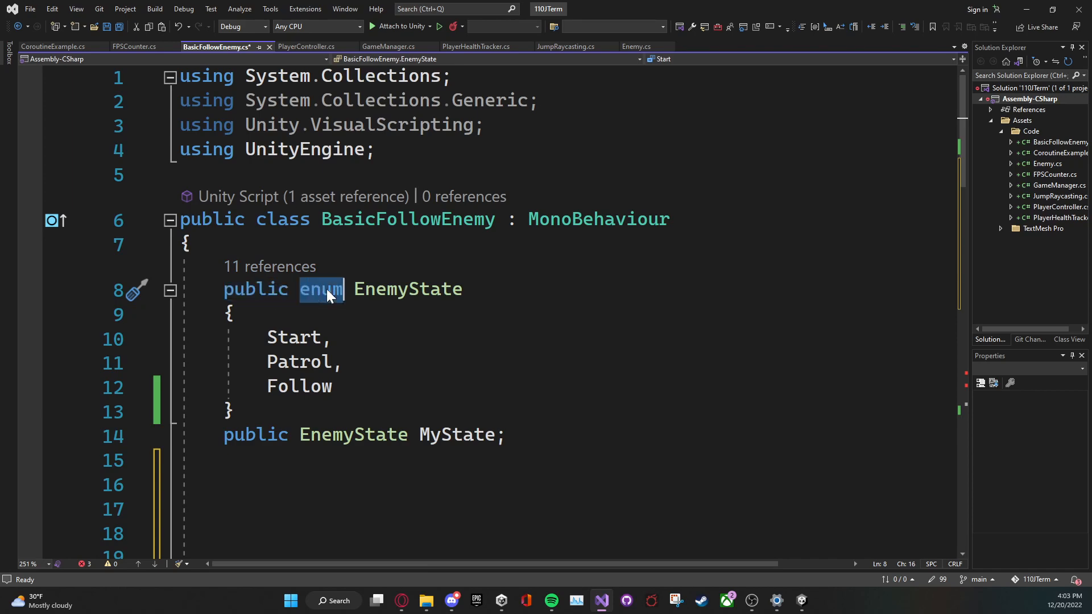
pyautogui.doubleClick(407, 289)
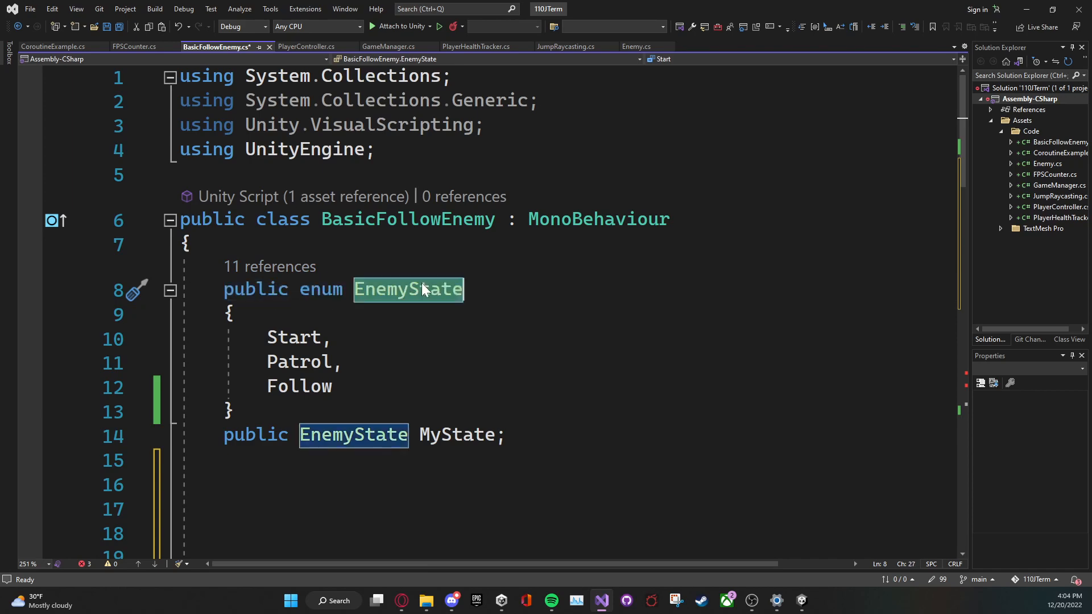
pyautogui.moveTo(421, 289)
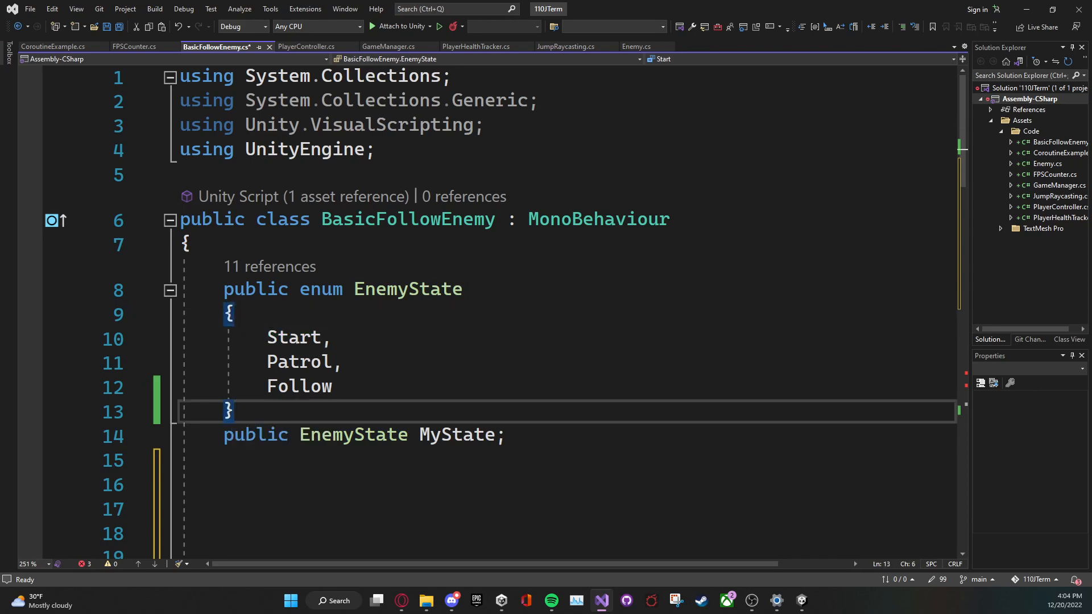
pyautogui.click(321, 361)
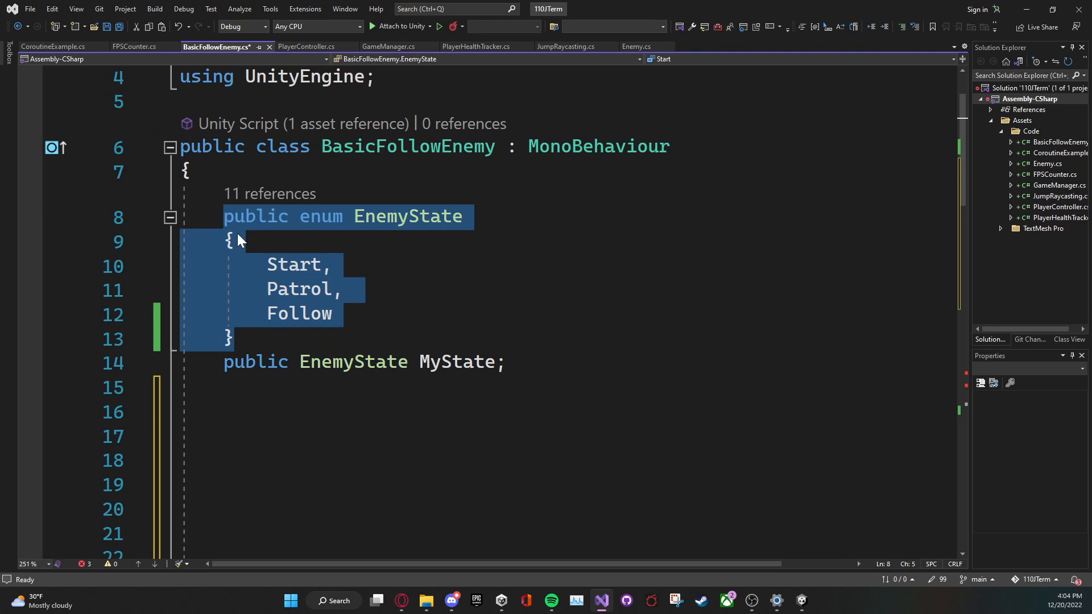
pyautogui.click(348, 362)
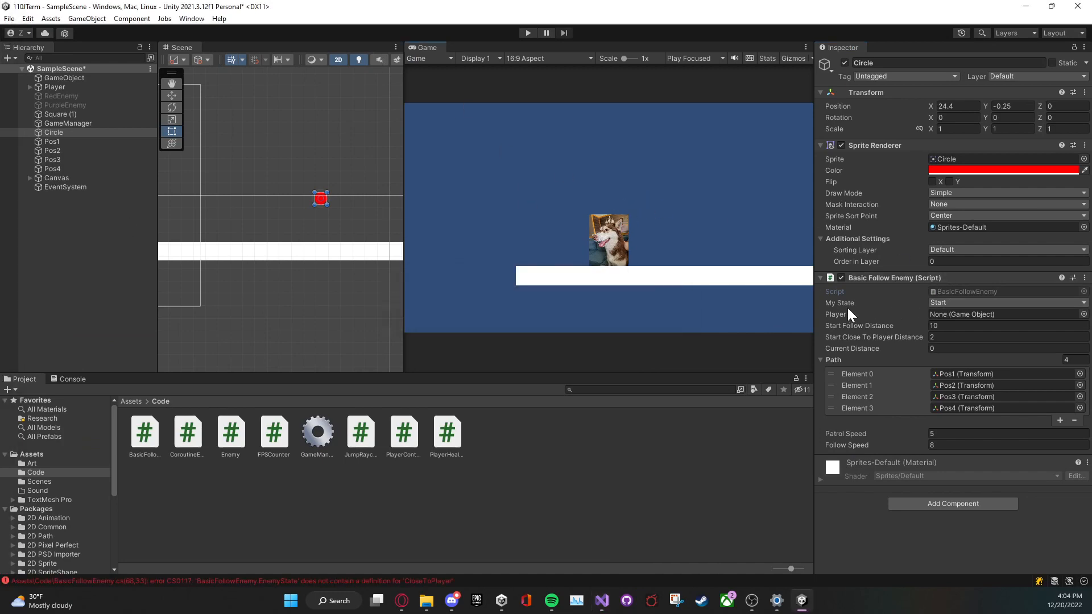
pyautogui.click(1007, 303)
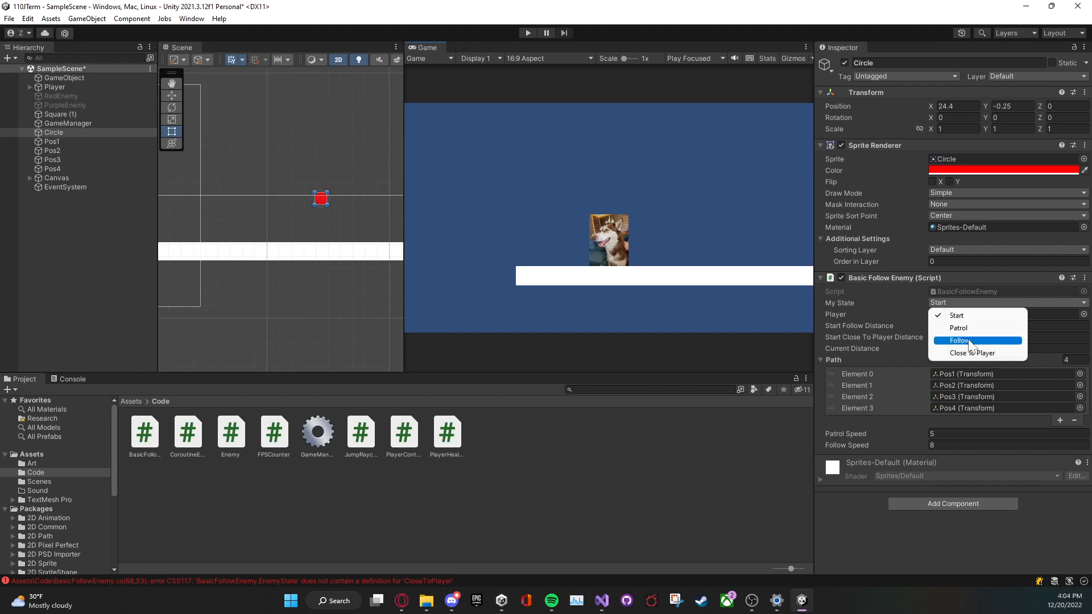
pyautogui.moveTo(849, 293)
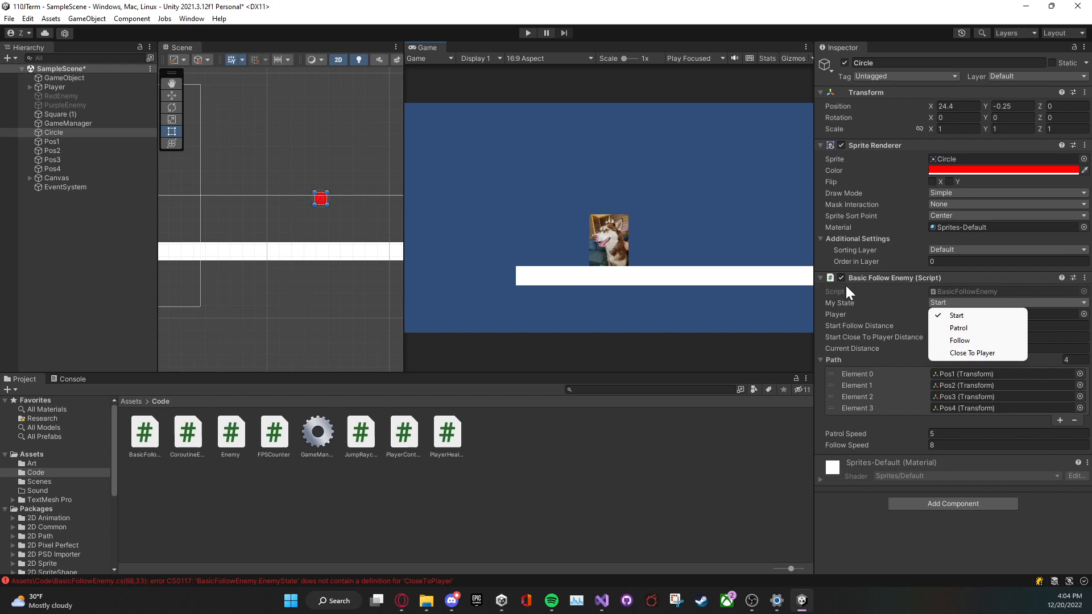
pyautogui.moveTo(322, 209)
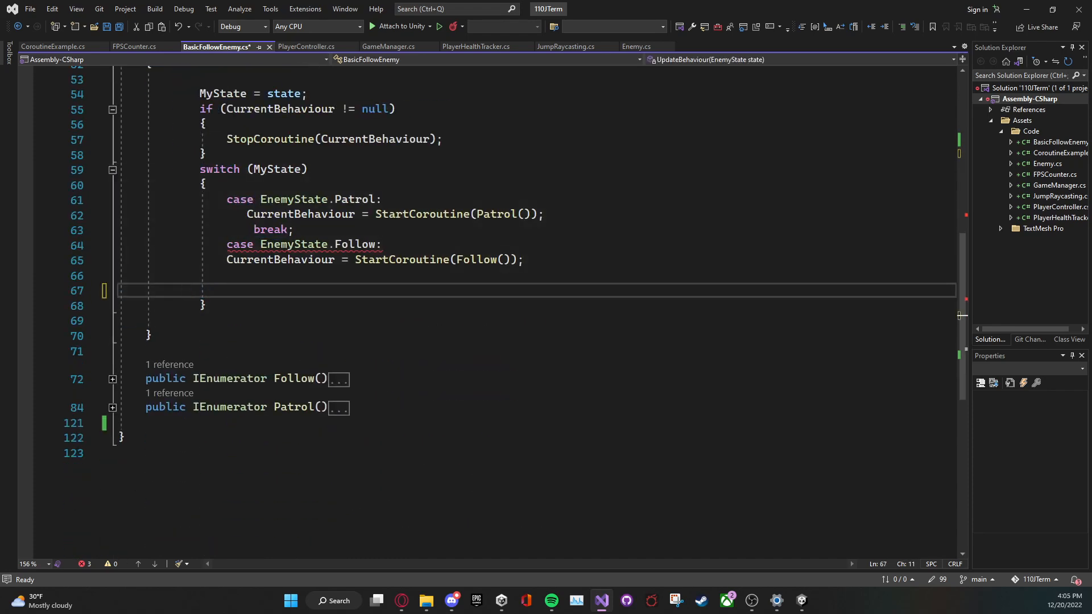
# Review the public fields and the Player lookup by tag in Start
pyautogui.write('br')
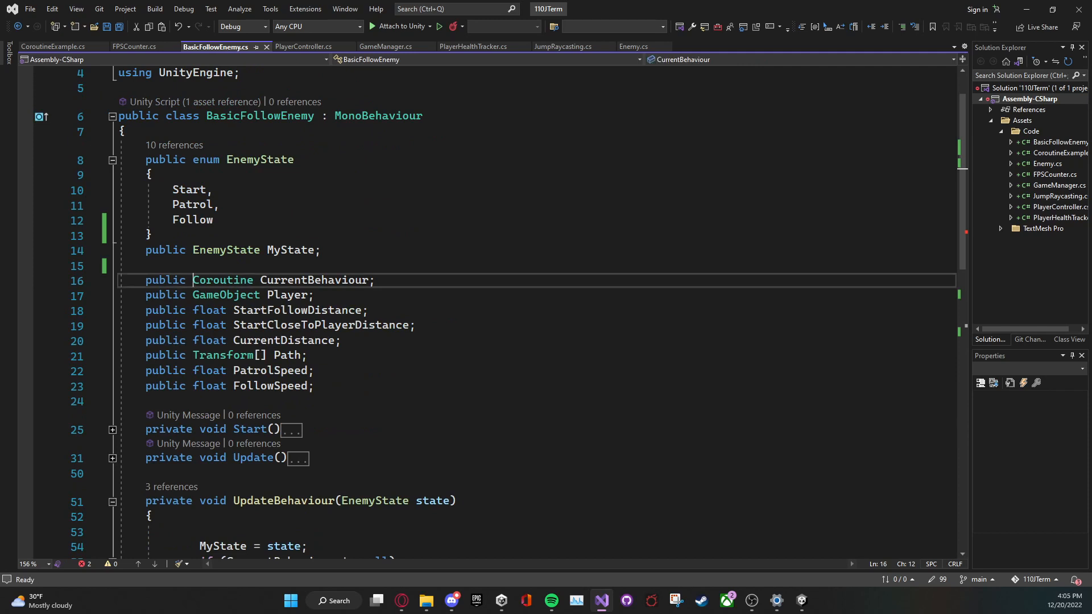
pyautogui.moveTo(192, 279); pyautogui.dragTo(314, 386)
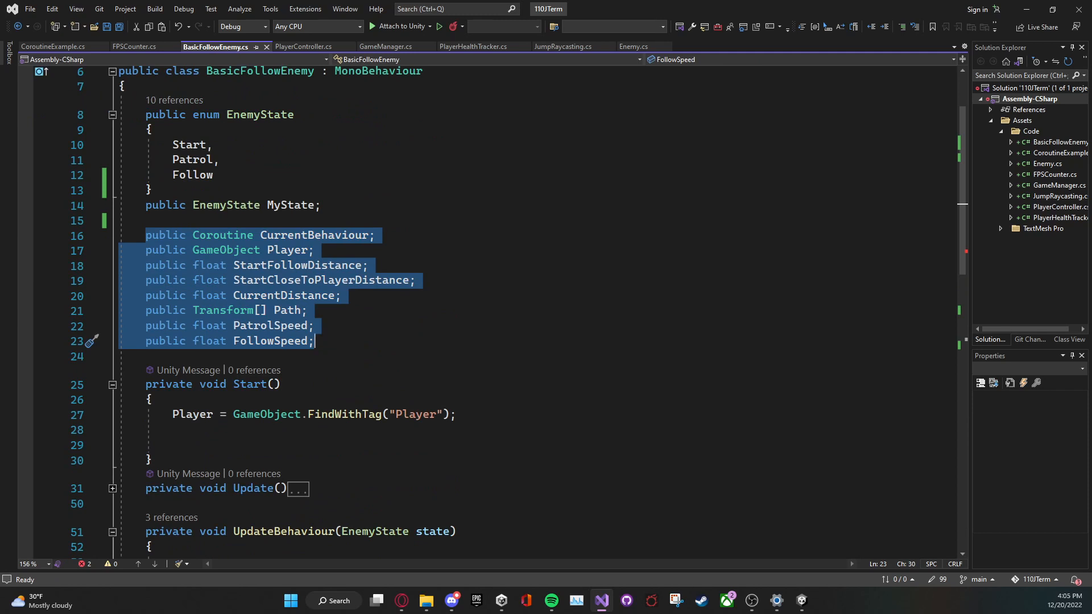
pyautogui.moveTo(170, 517)
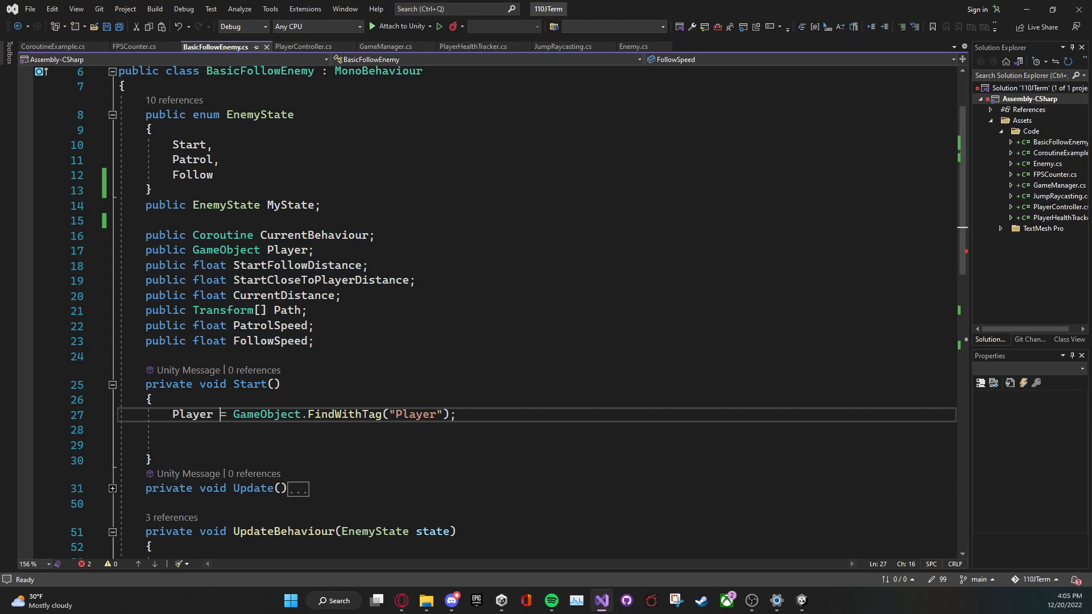
pyautogui.doubleClick(192, 414)
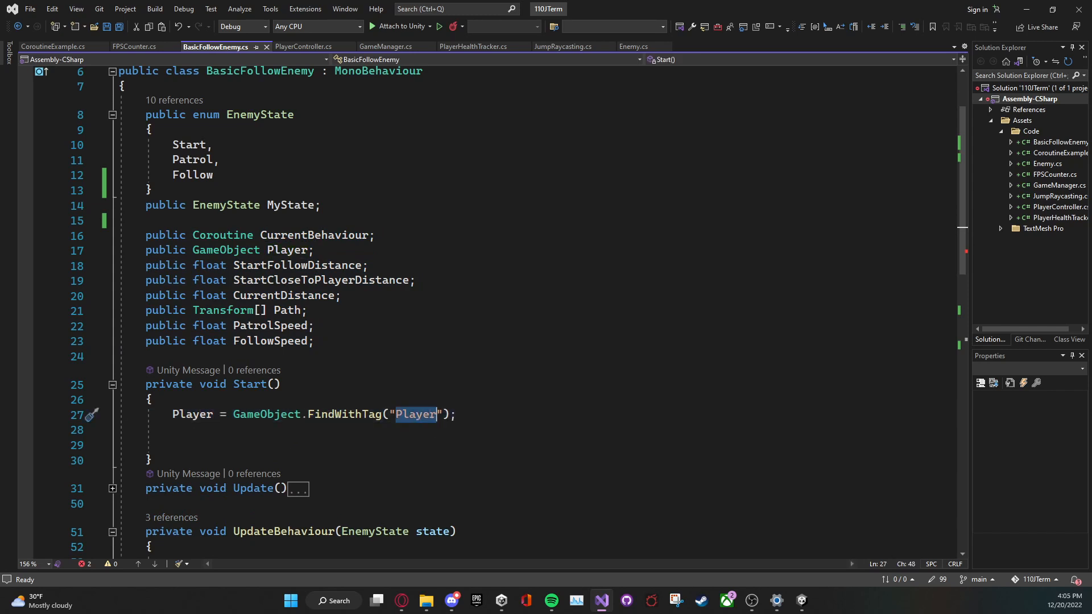
pyautogui.doubleClick(192, 414)
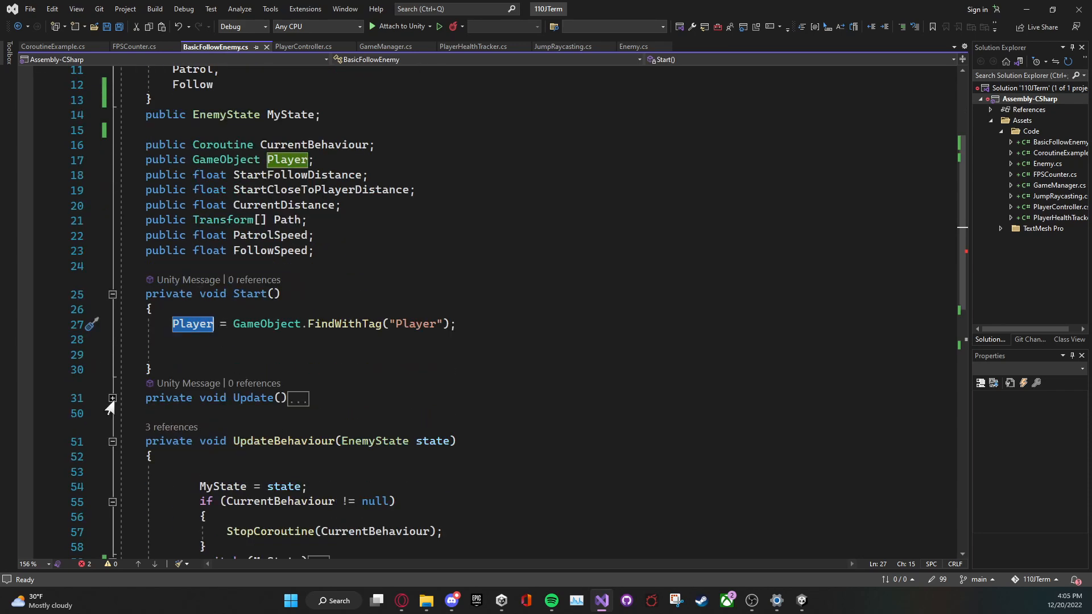
# Delete the CloseToPlayer else-if branch from Update, leaving Patrol and Follow
pyautogui.click(112, 398)
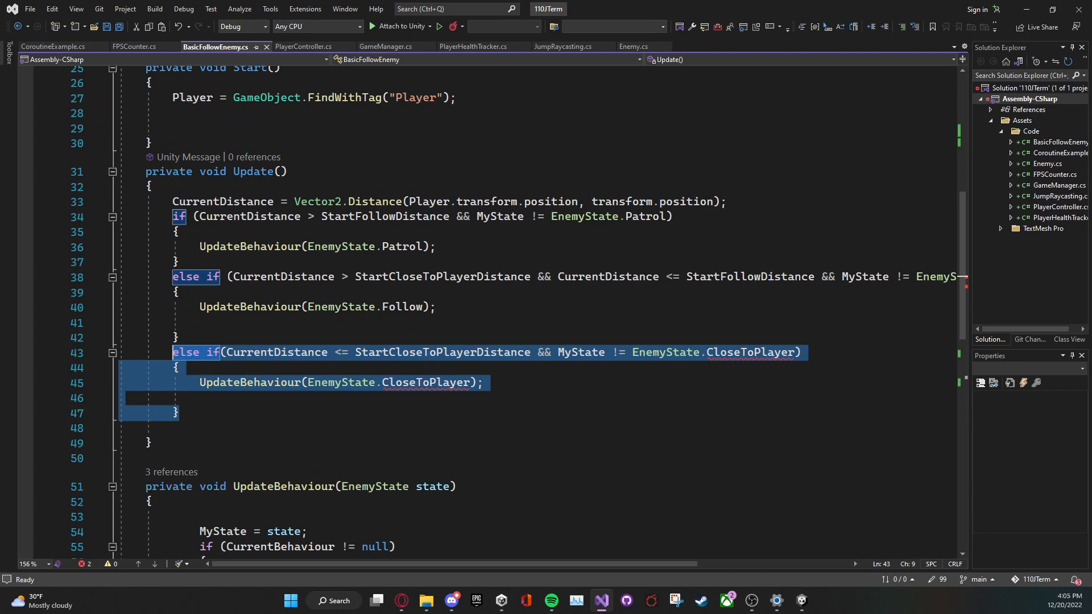
pyautogui.press('Delete')
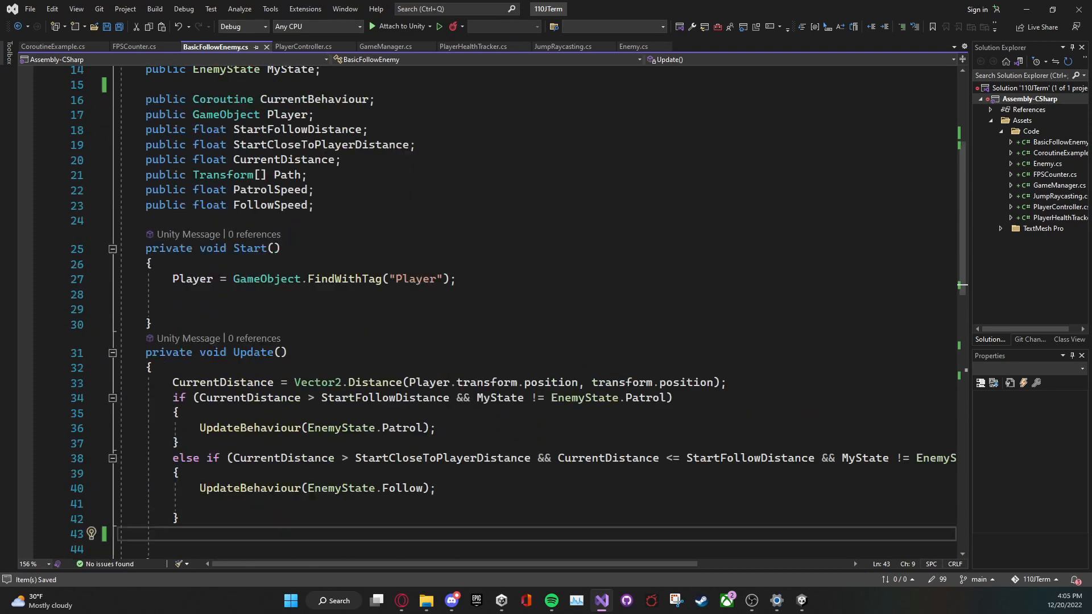
pyautogui.click(341, 398)
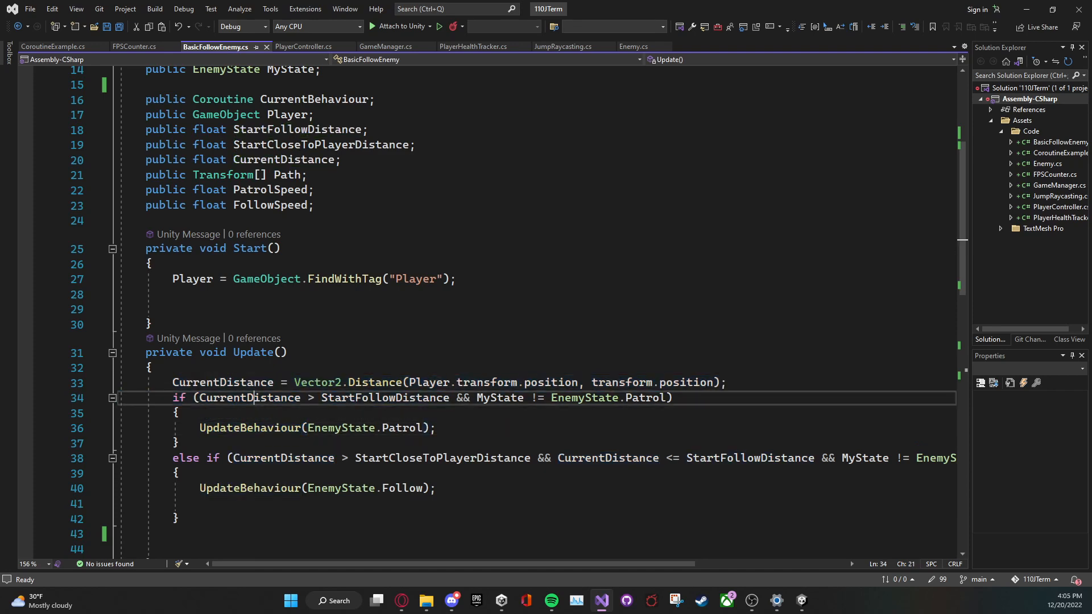
# Move the Player field below MyState, drop StartCloseToPlayerDistance and compare Follow against StartFollowDistance
pyautogui.click(243, 383)
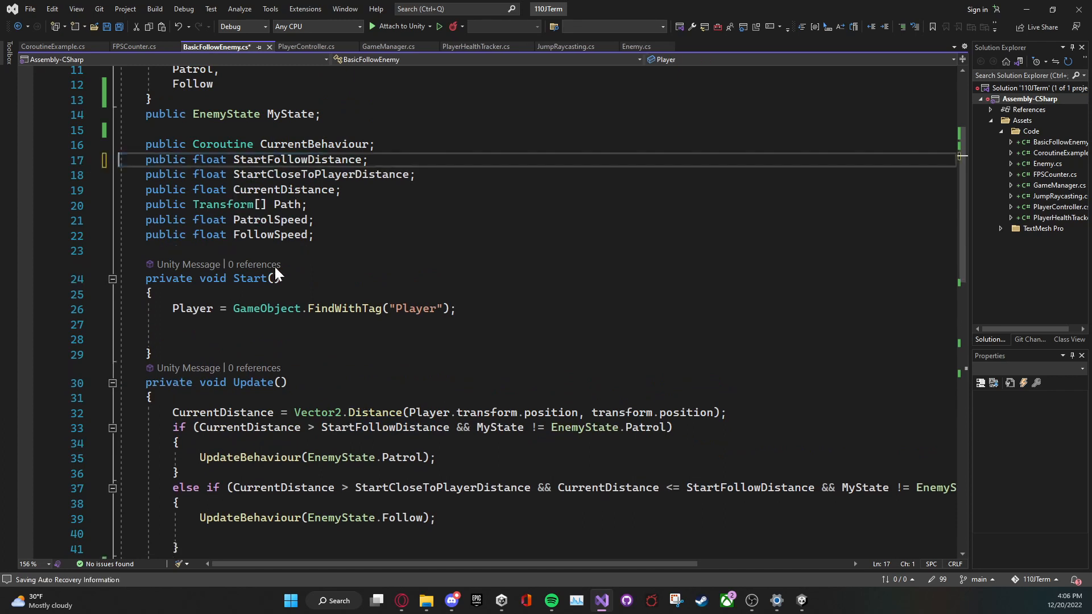
pyautogui.write('public GameObject Player;')
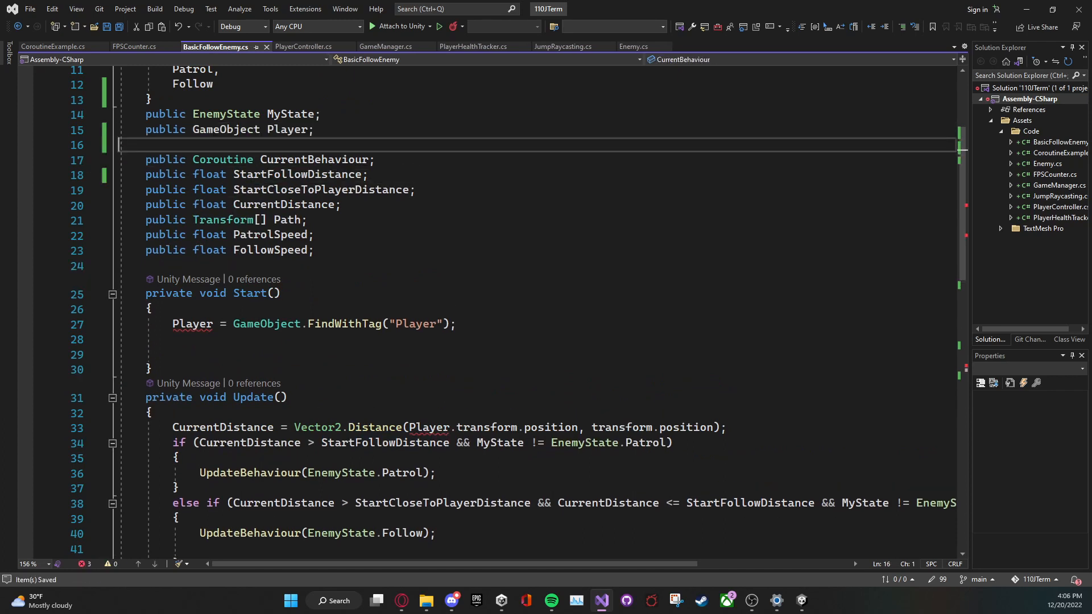
pyautogui.doubleClick(313, 159)
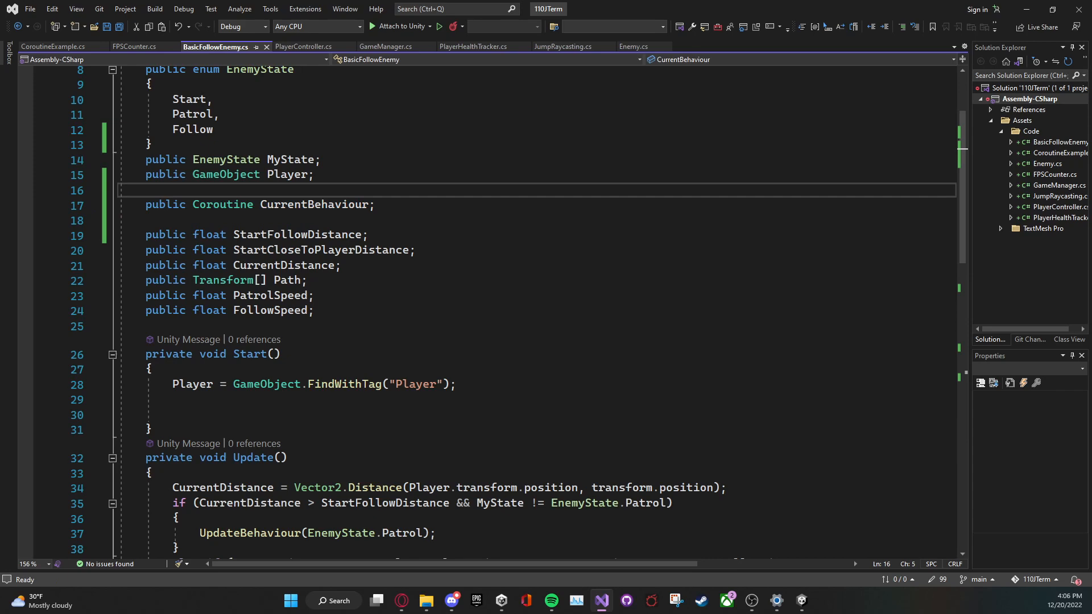
pyautogui.doubleClick(314, 204)
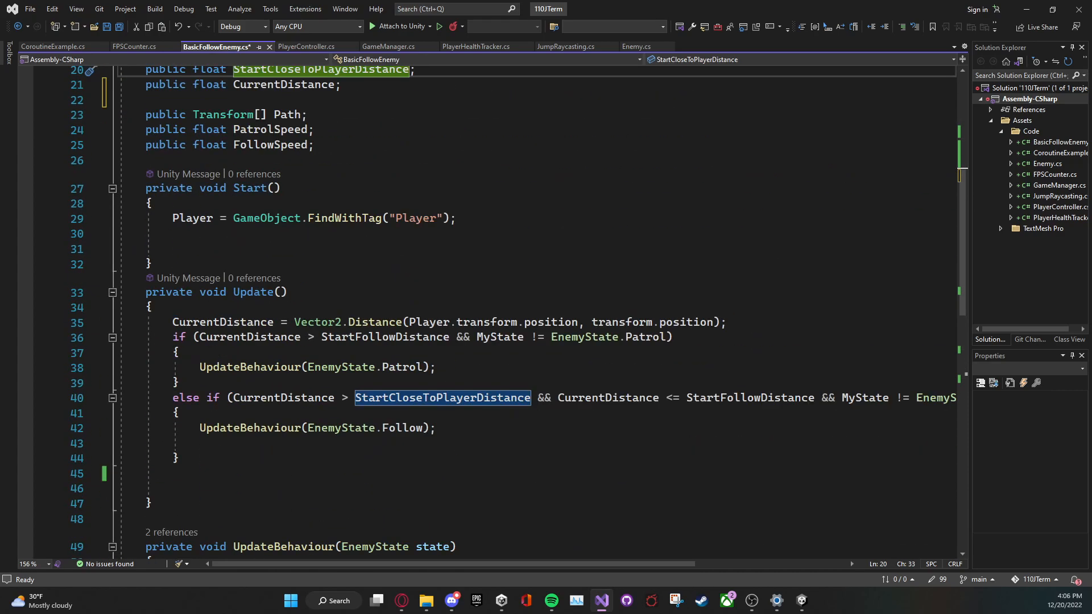
pyautogui.scroll(3)
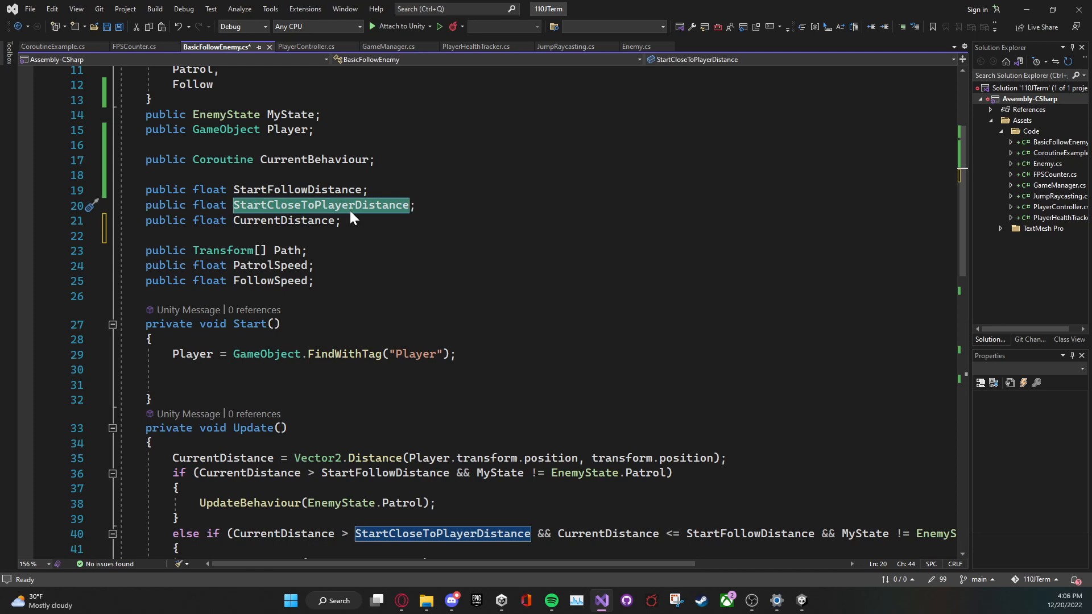
pyautogui.scroll(-3)
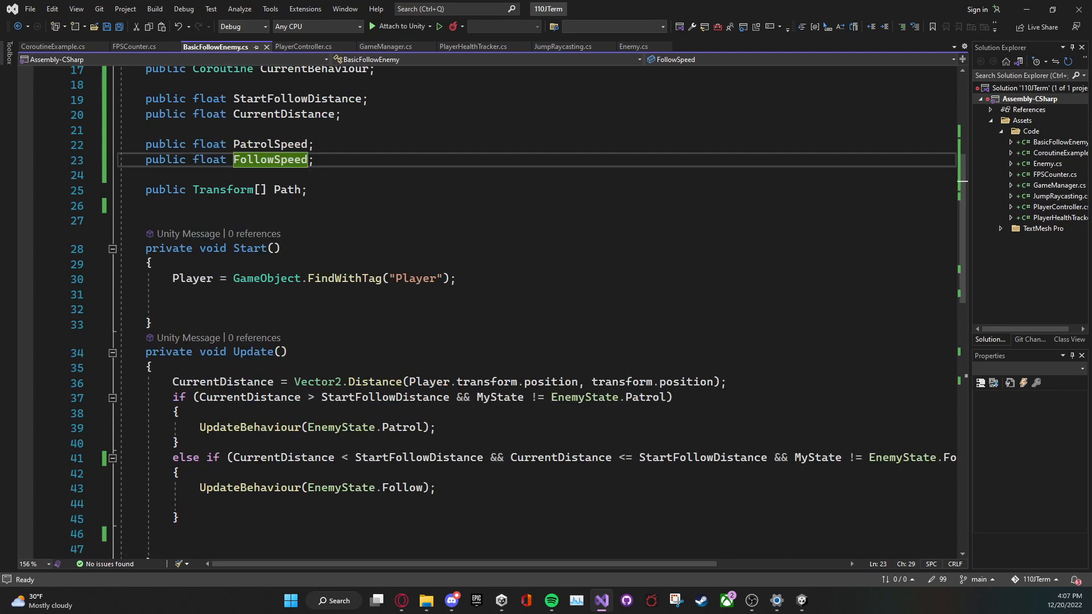
# Comment out the coroutine if/switch block in UpdateBehaviour, leaving only the MyState assignment, and save
pyautogui.scroll(-3)
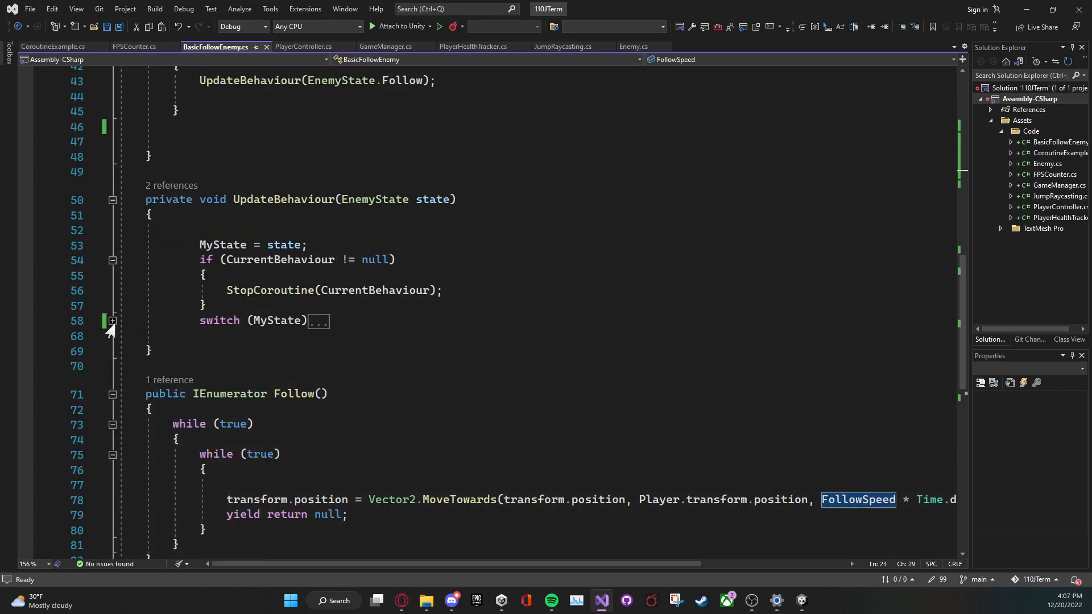
pyautogui.click(111, 321)
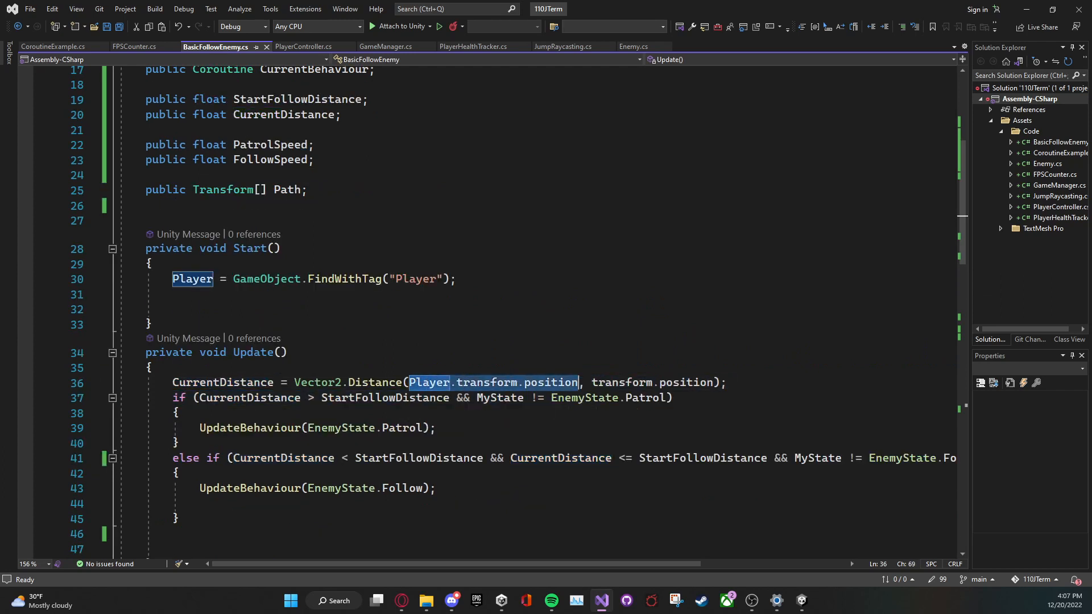
pyautogui.doubleClick(622, 382)
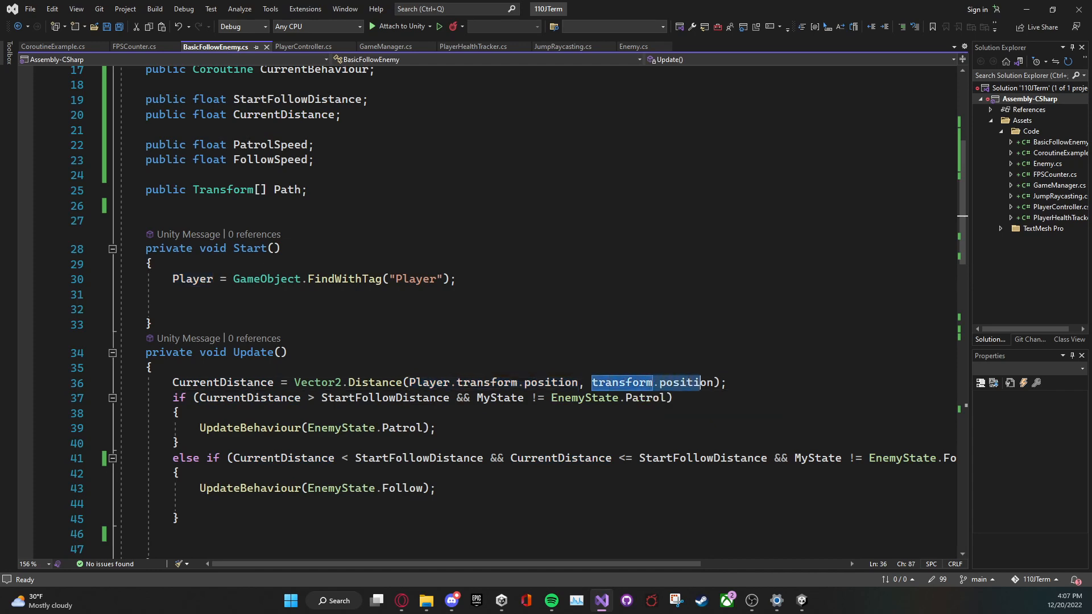
pyautogui.click(223, 382)
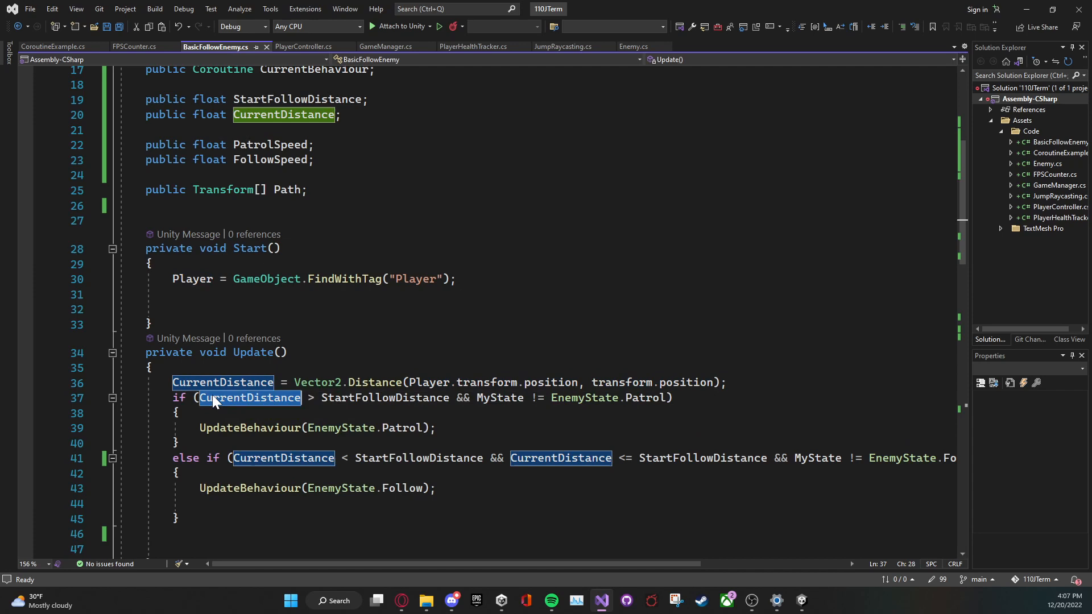
pyautogui.moveTo(250, 398)
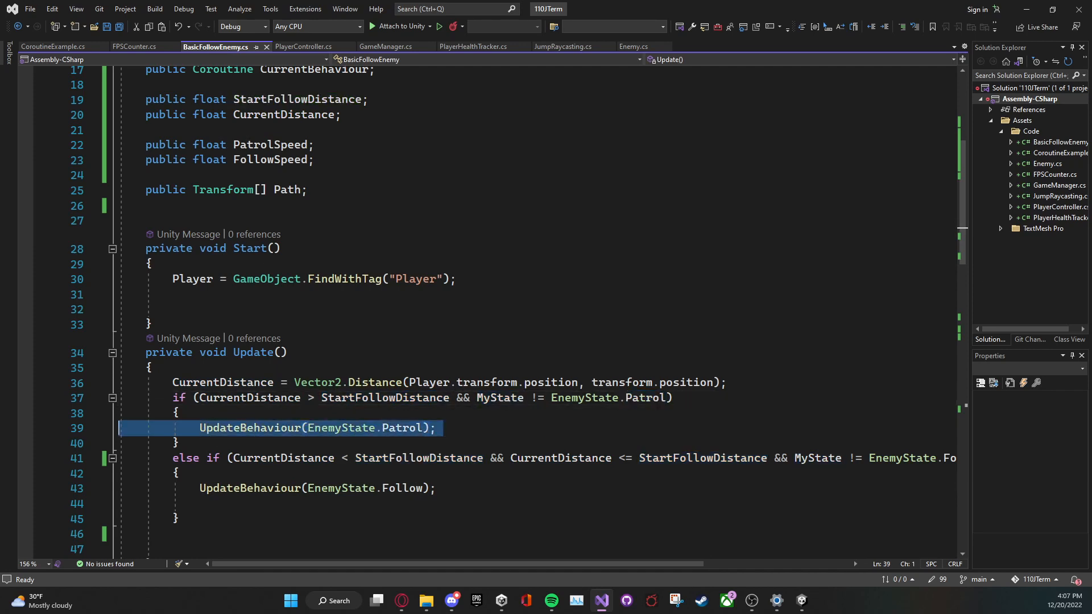
pyautogui.scroll(-3)
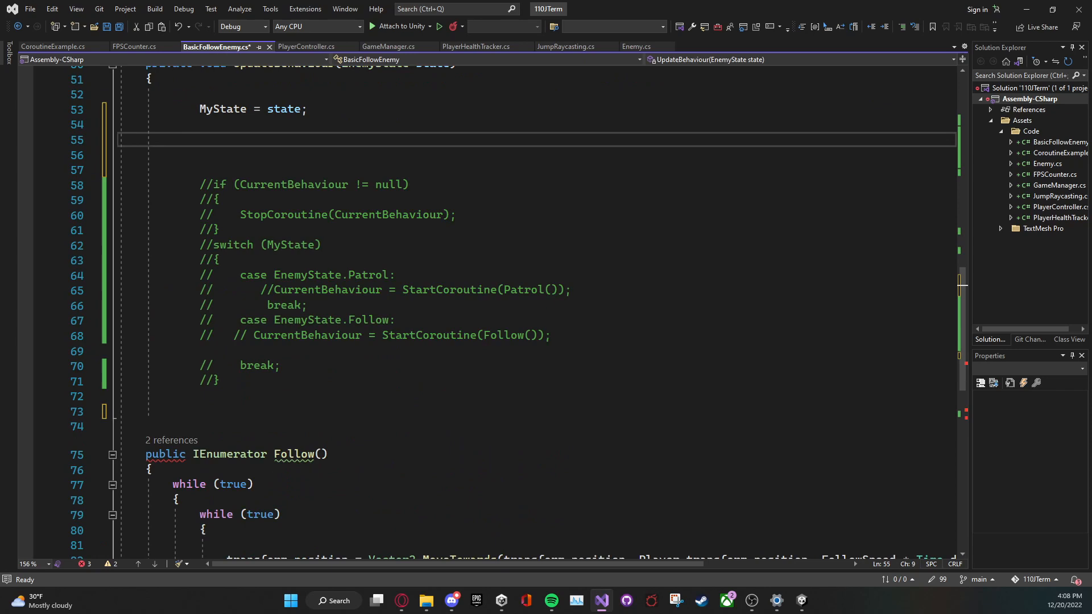
pyautogui.press('ctrl+s')
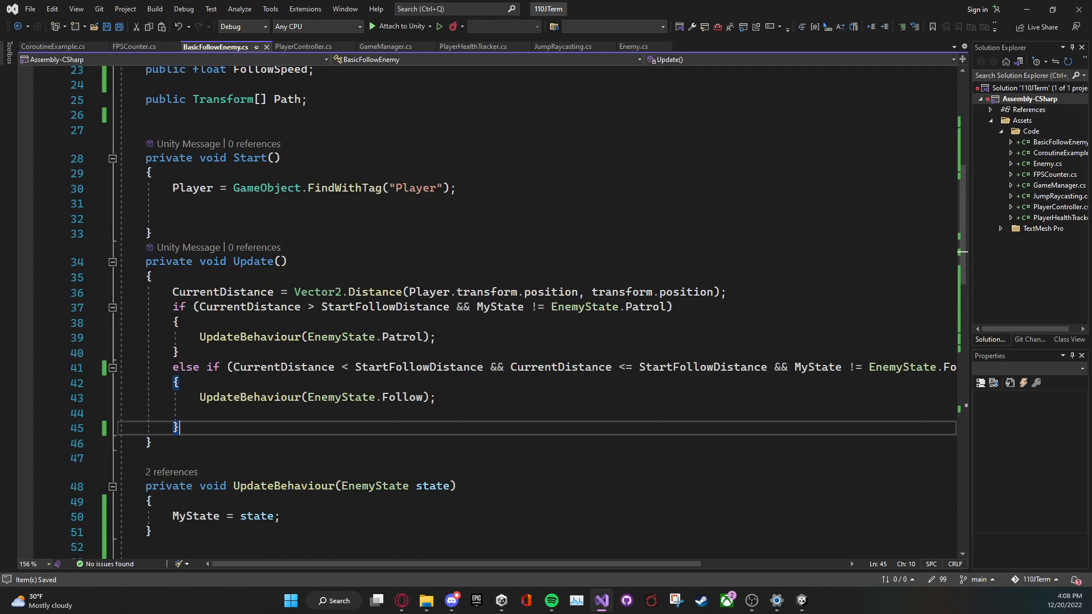
# Simplify the Follow condition to CurrentDistance <= StartFollowDistance && MyState != Follow
pyautogui.click(213, 157)
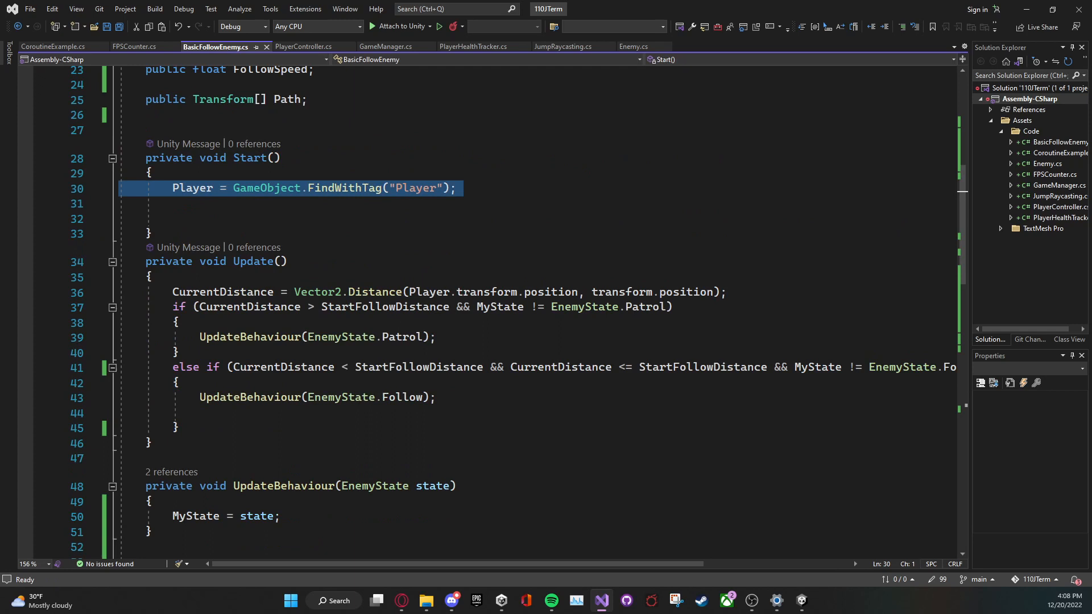
pyautogui.click(240, 292)
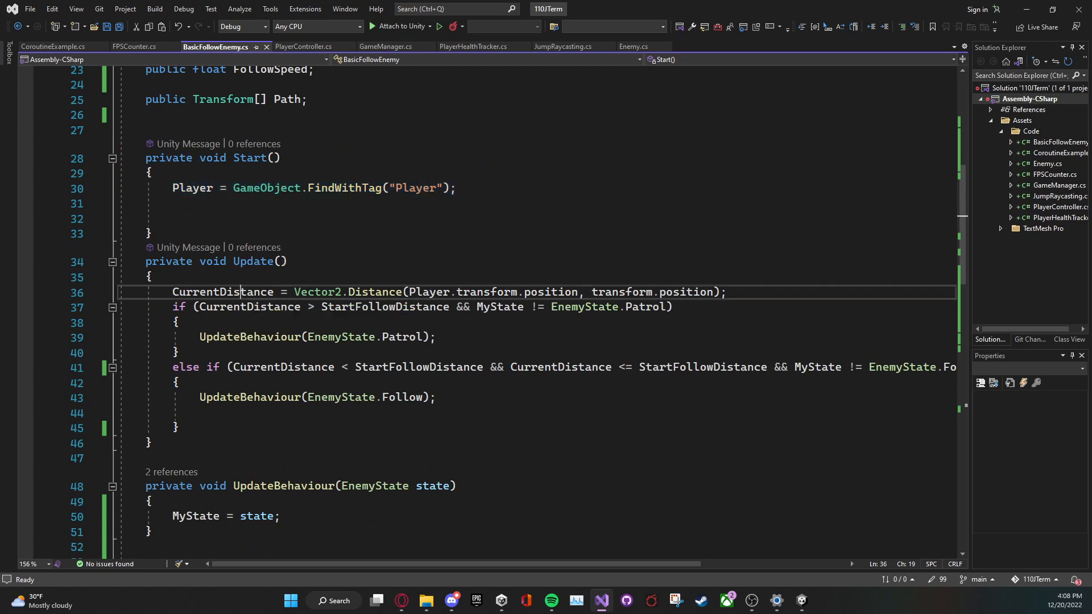
pyautogui.tripleClick(243, 293)
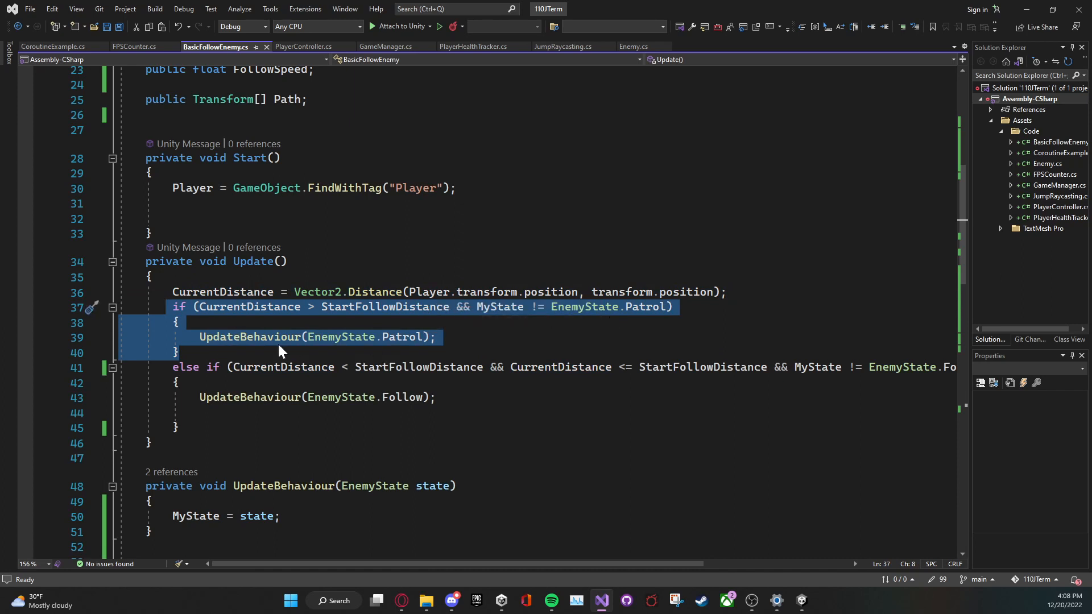
pyautogui.moveTo(415, 352)
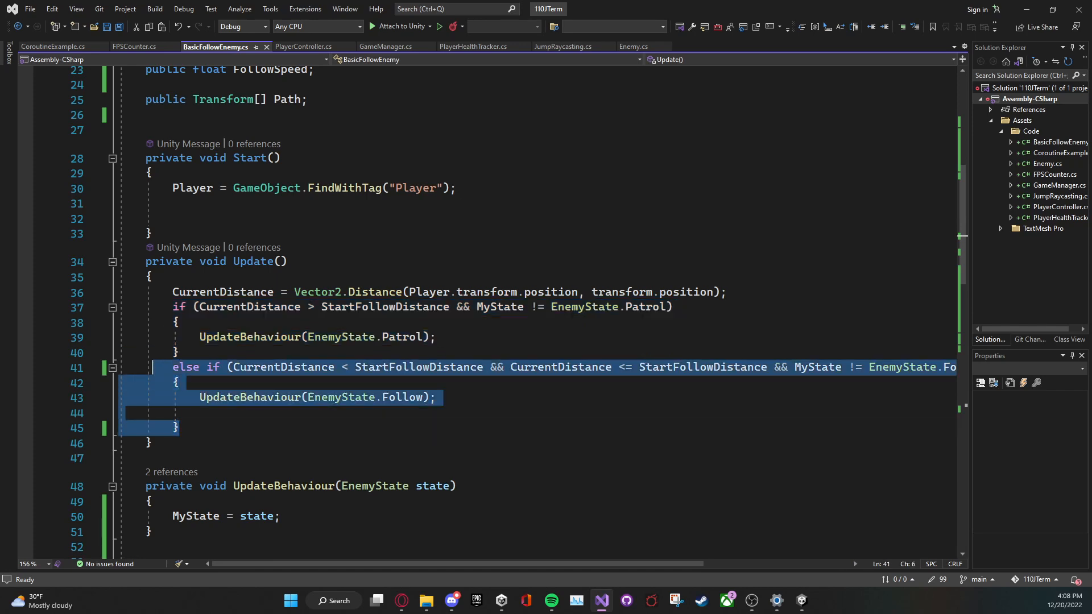
pyautogui.moveTo(409, 367)
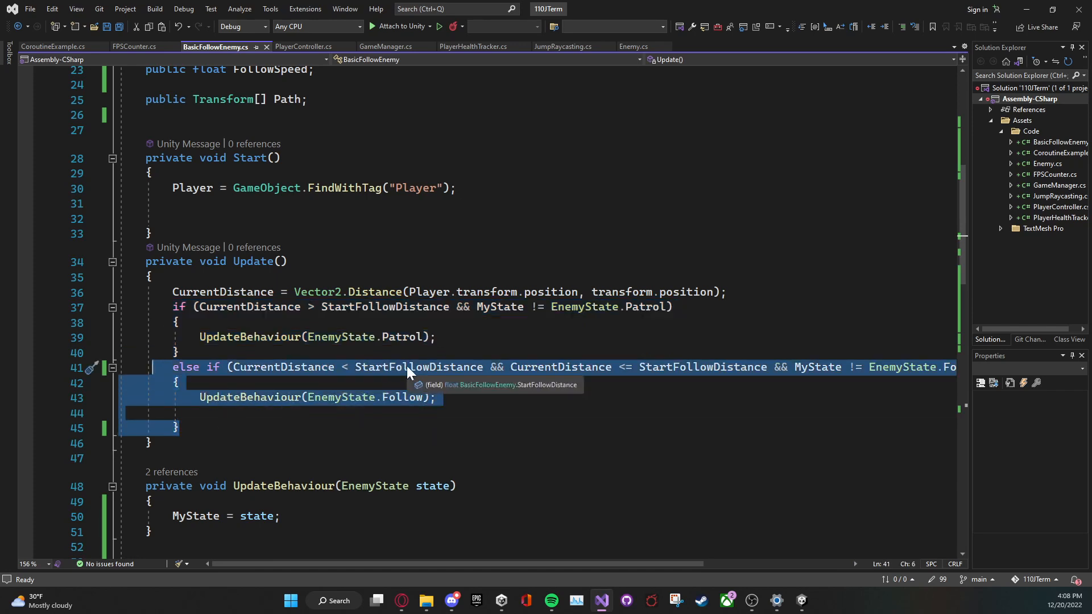
pyautogui.moveTo(429, 380)
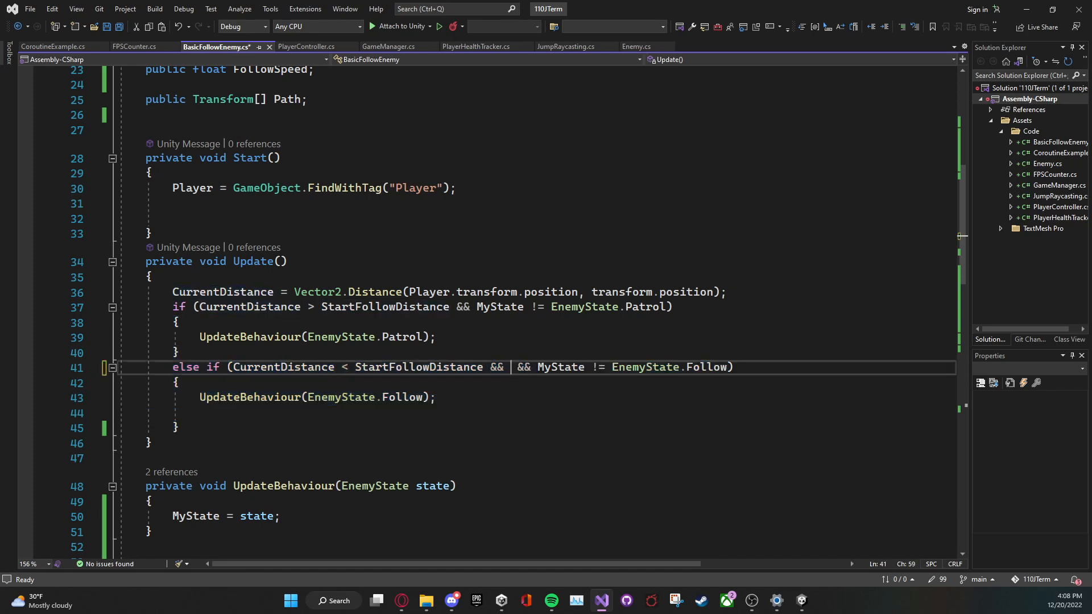
pyautogui.press('Backspace')
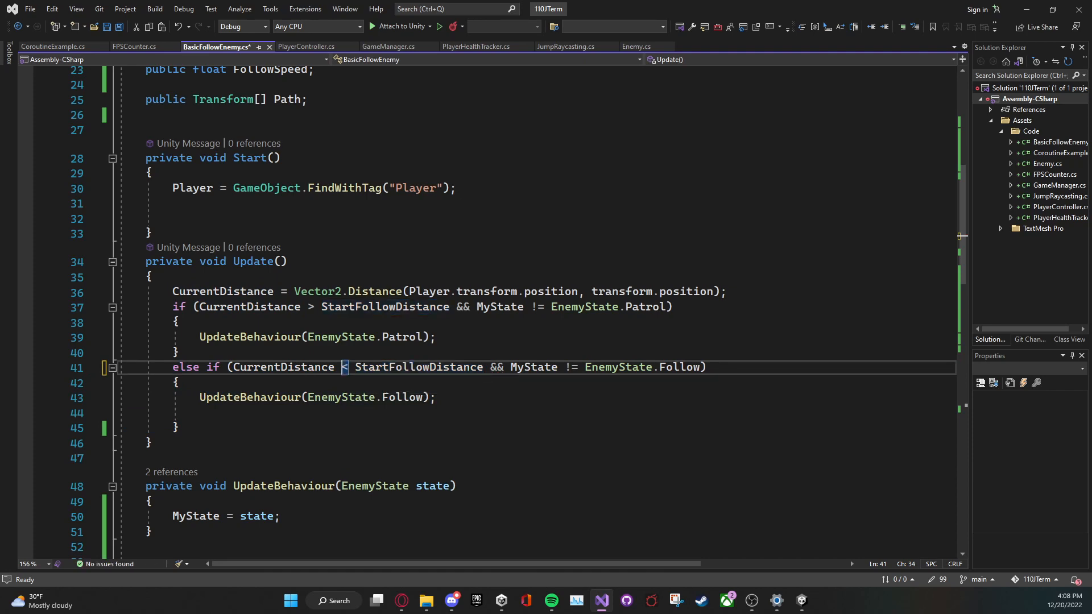
pyautogui.write('=')
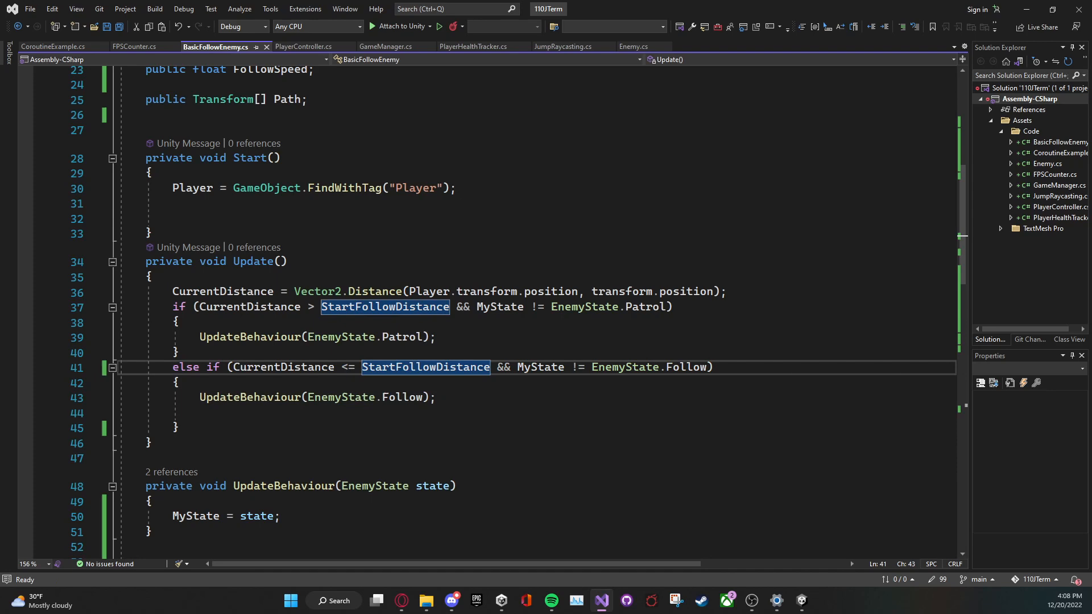
pyautogui.click(321, 397)
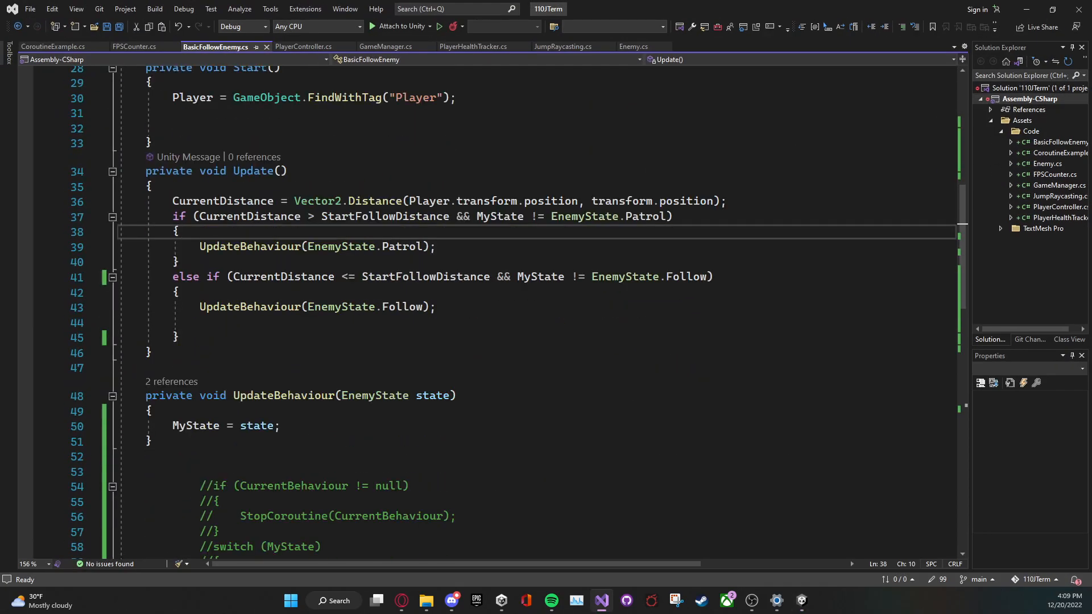
# Tidy the Follow coroutine, removing the blank line before its MoveTowards statement
pyautogui.scroll(-3)
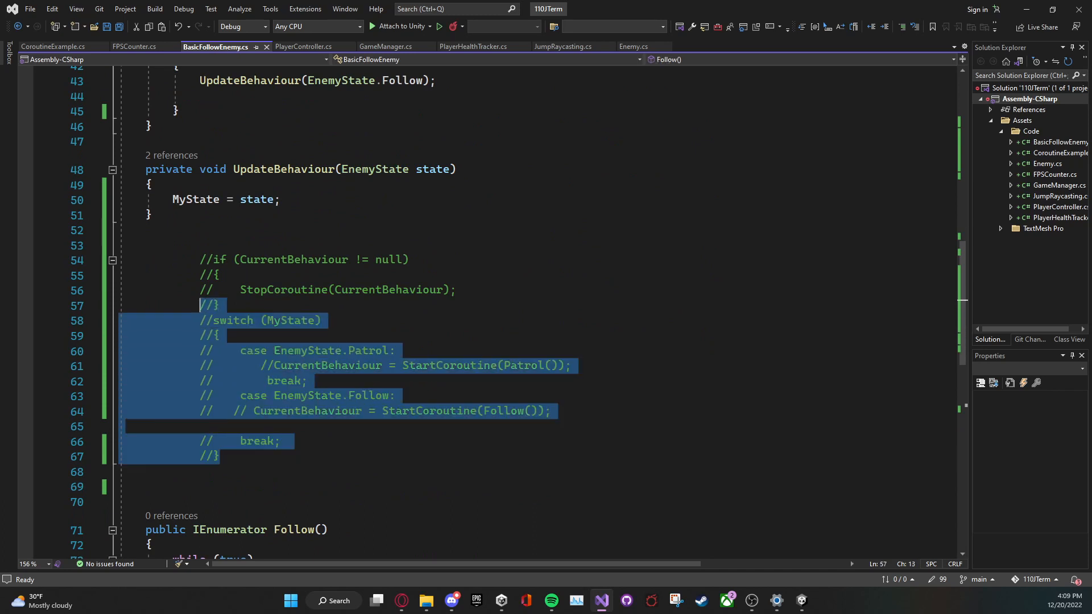
pyautogui.press('Delete')
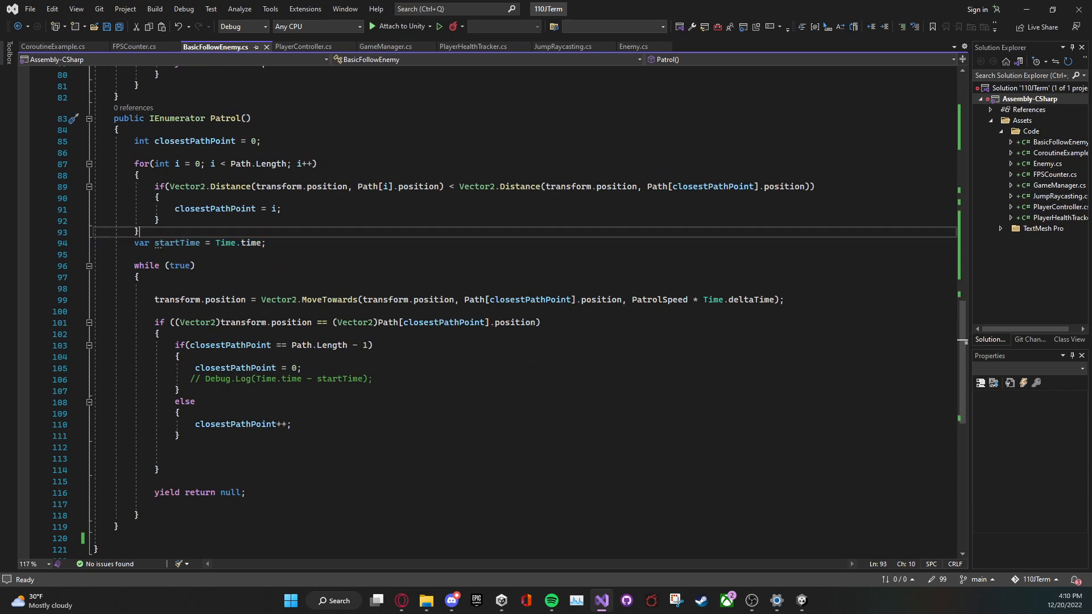
pyautogui.tripleClick(188, 243)
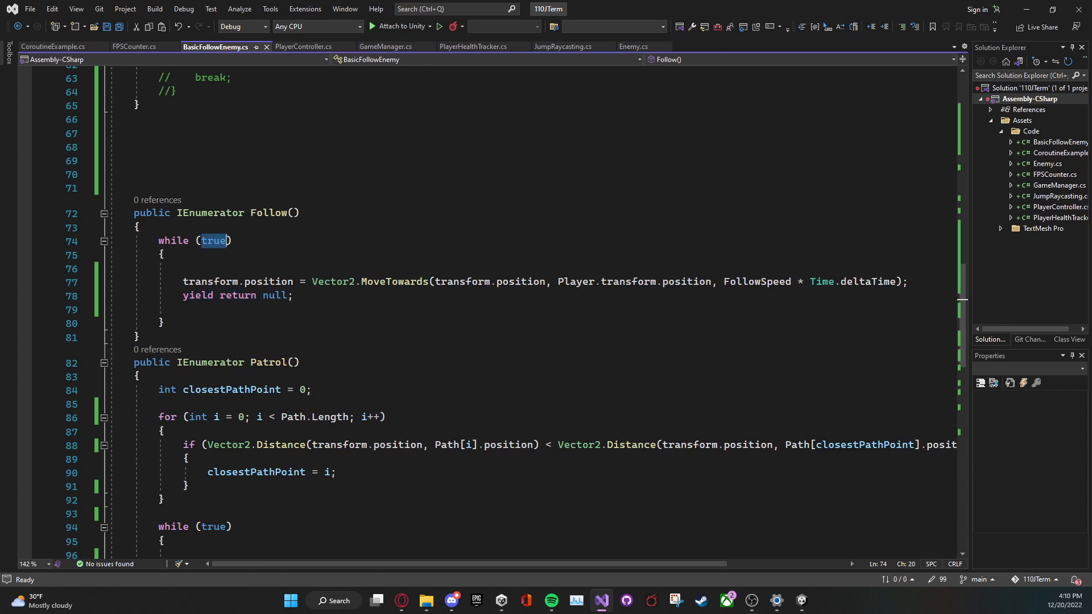
pyautogui.doubleClick(395, 281)
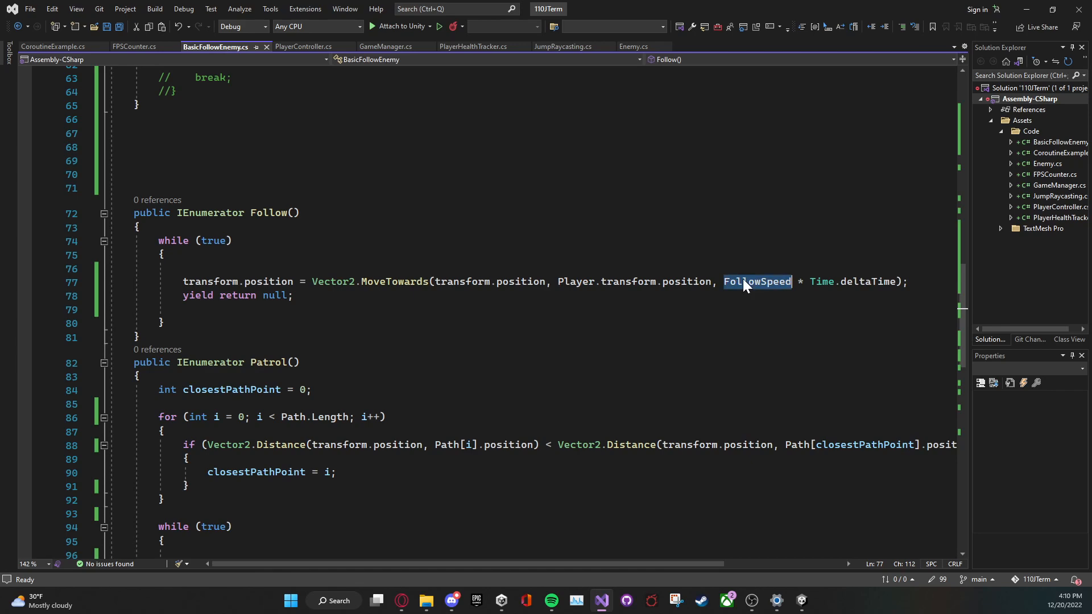
pyautogui.doubleClick(868, 281)
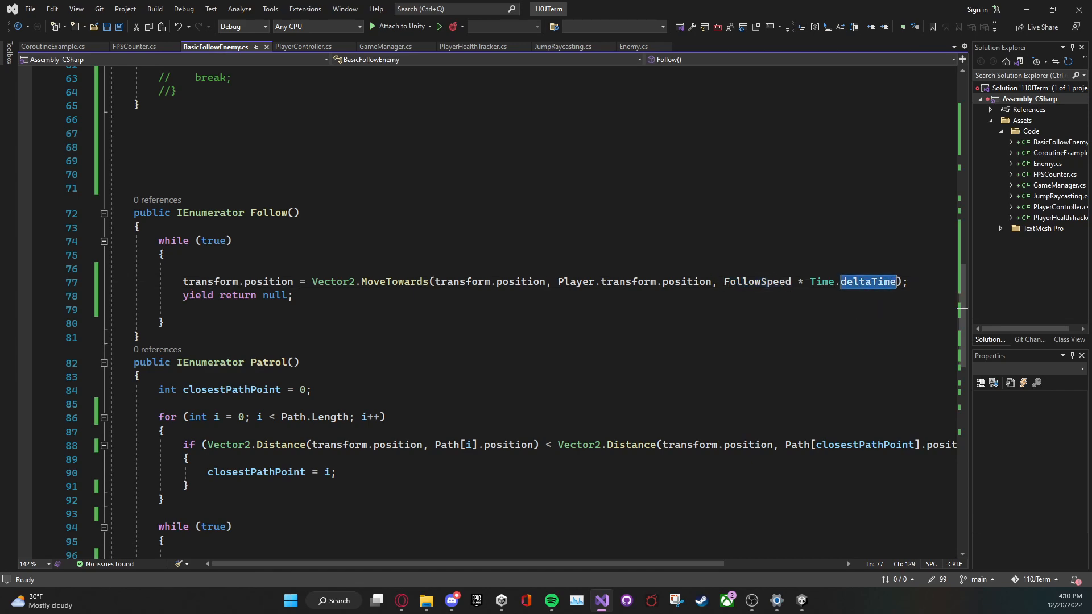
pyautogui.click(160, 268)
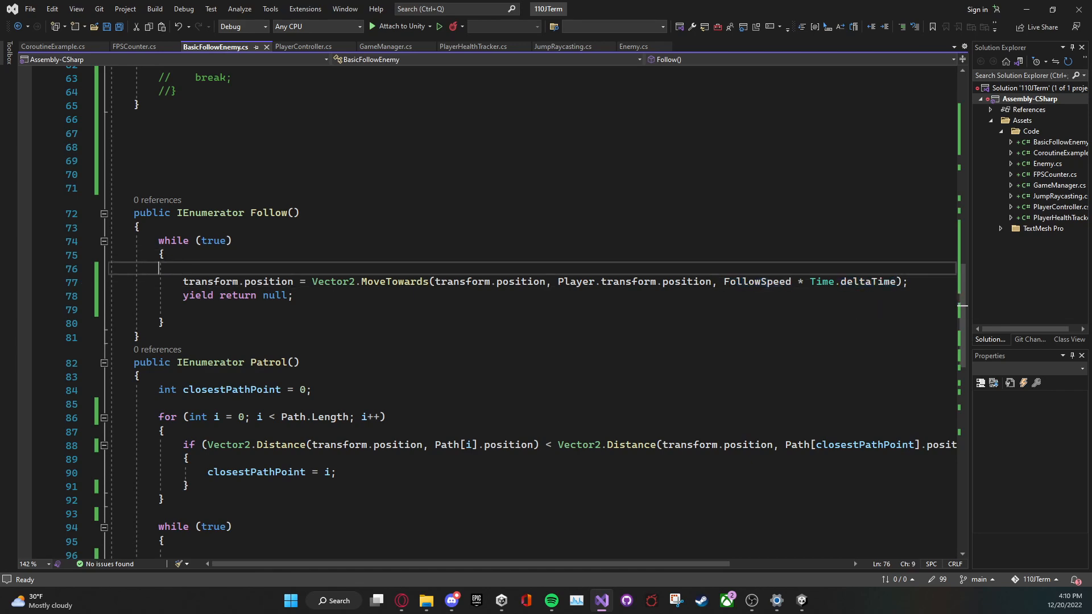
pyautogui.press('Backspace')
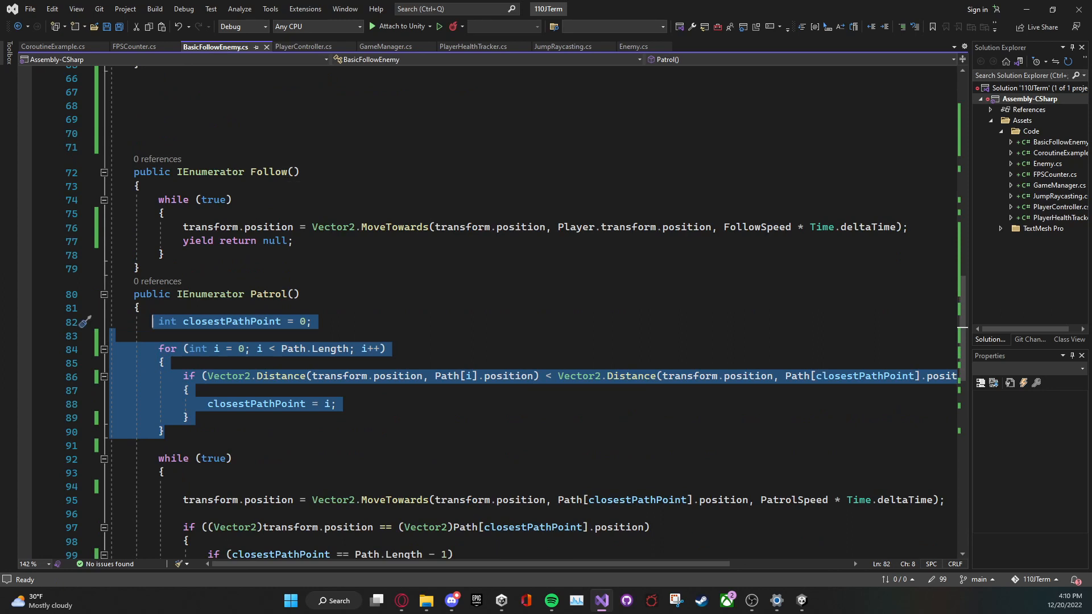
pyautogui.click(163, 431)
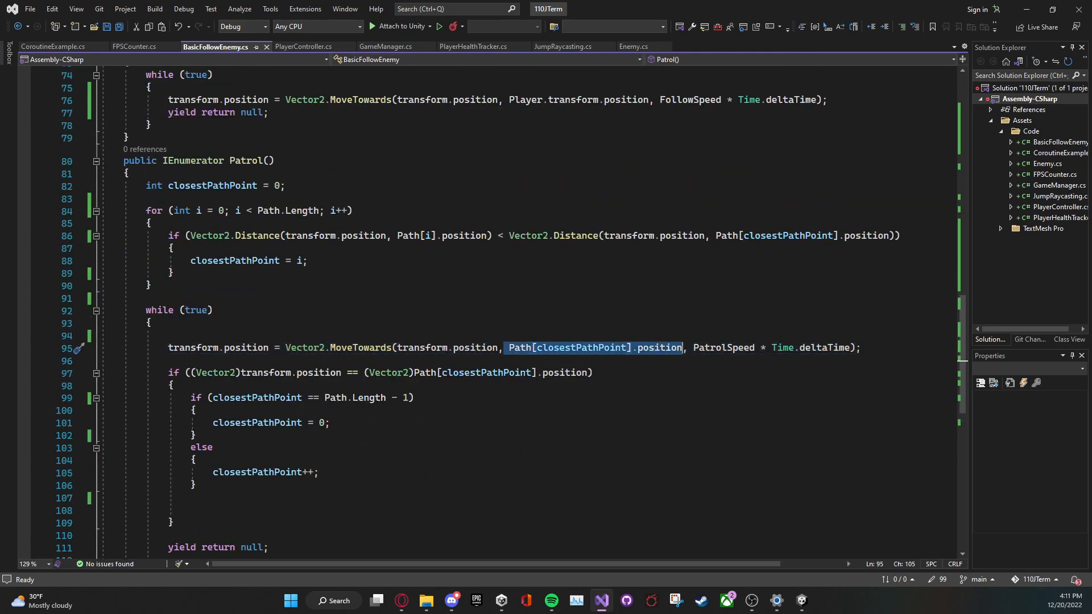
pyautogui.doubleClick(724, 348)
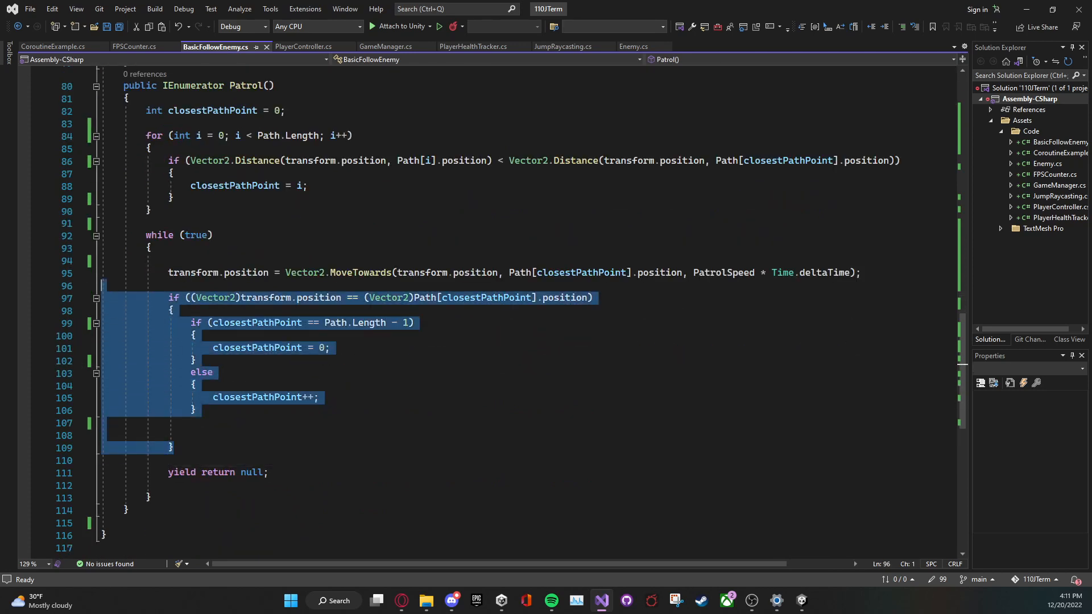
pyautogui.moveTo(424, 297)
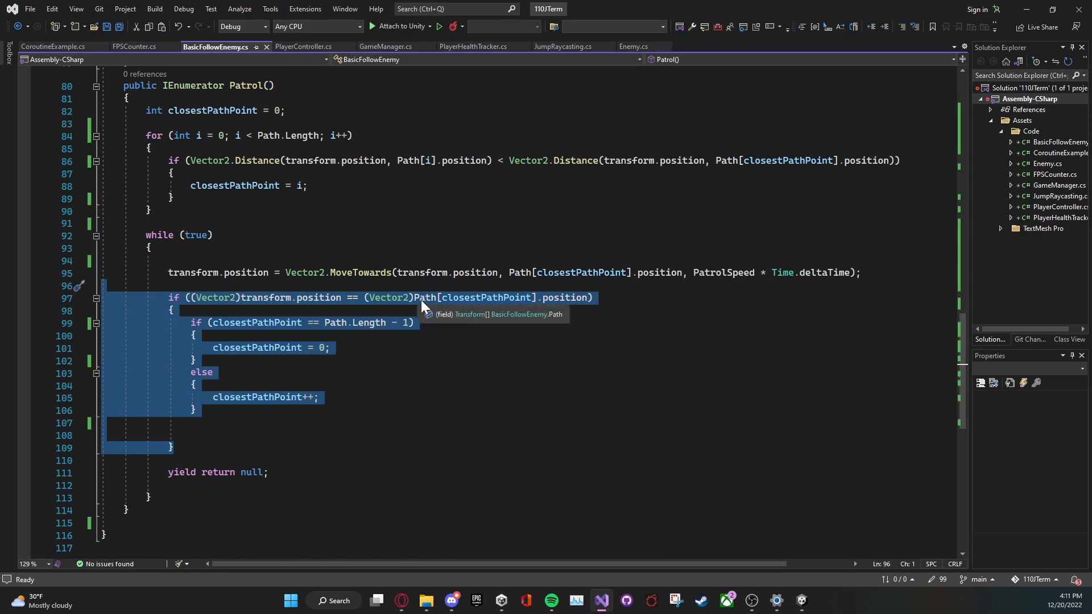
pyautogui.click(239, 322)
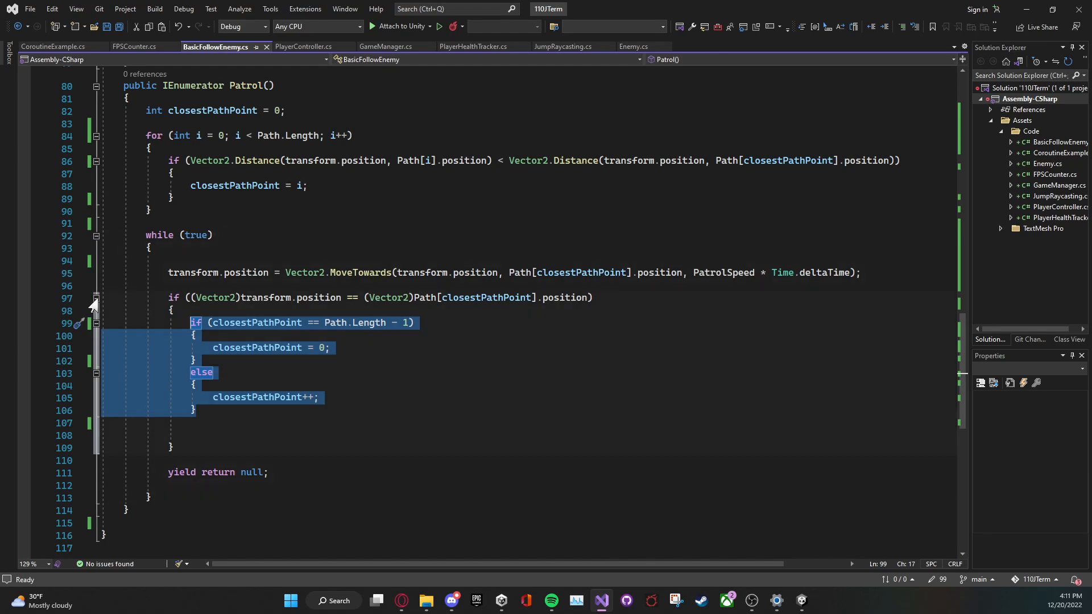
pyautogui.click(95, 298)
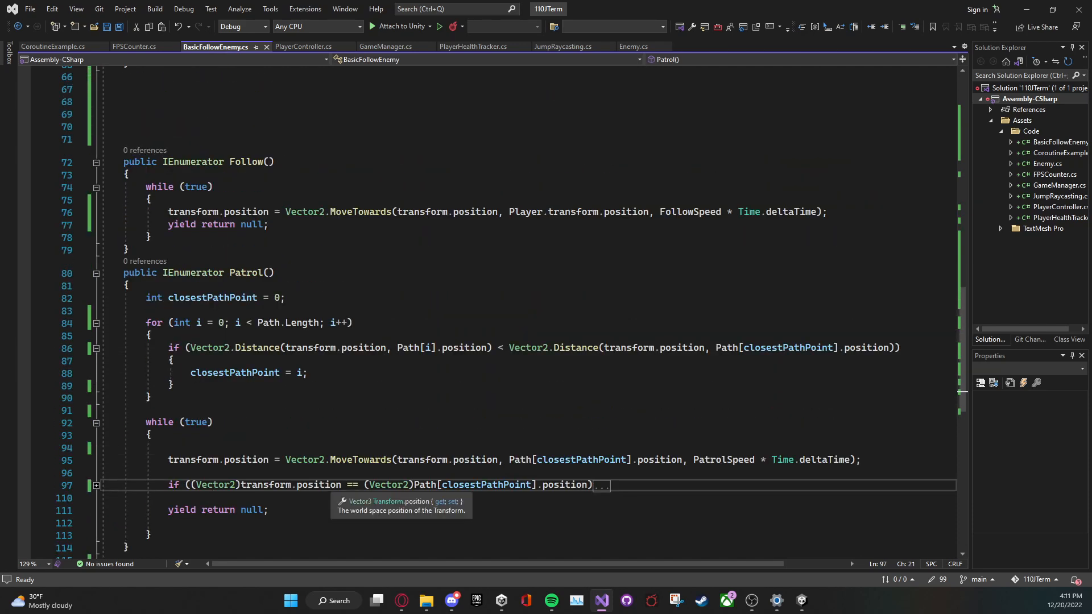
pyautogui.doubleClick(319, 485)
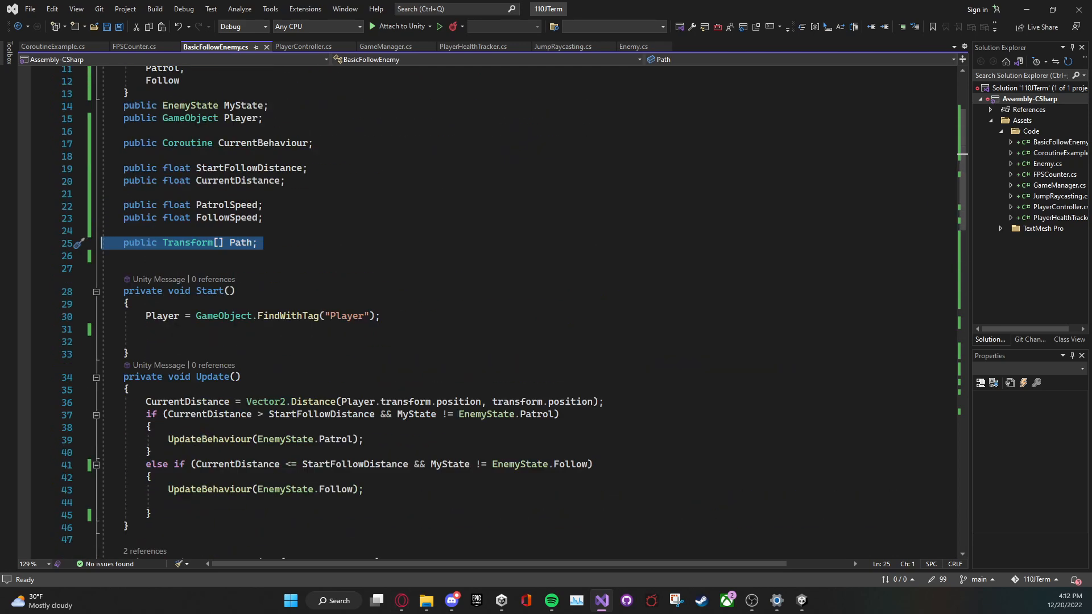
# Scroll down to bring the UpdateBehaviour method into view
pyautogui.scroll(-3)
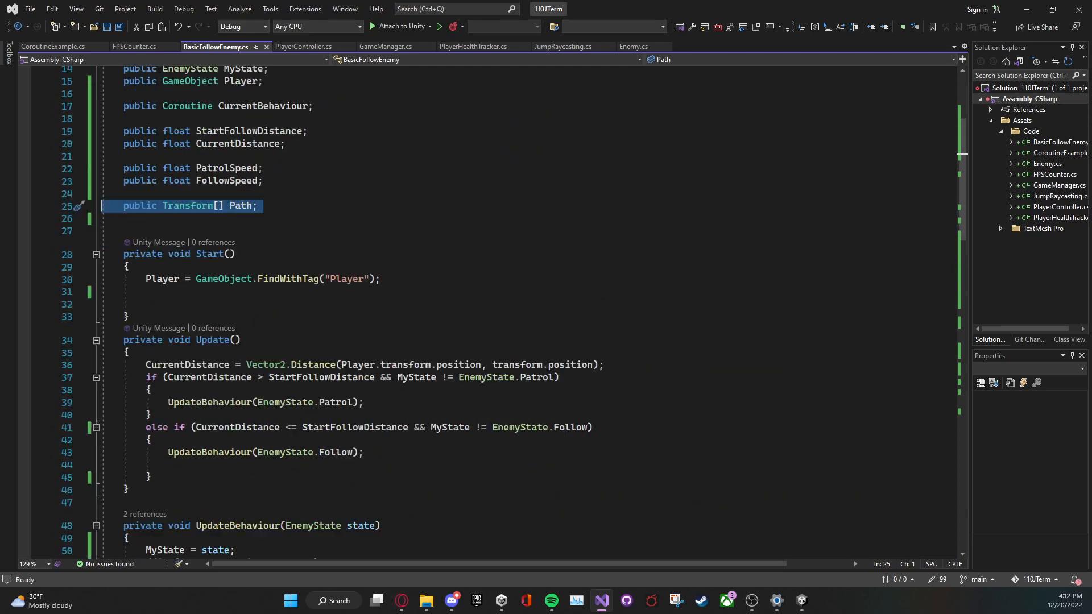
pyautogui.scroll(-3)
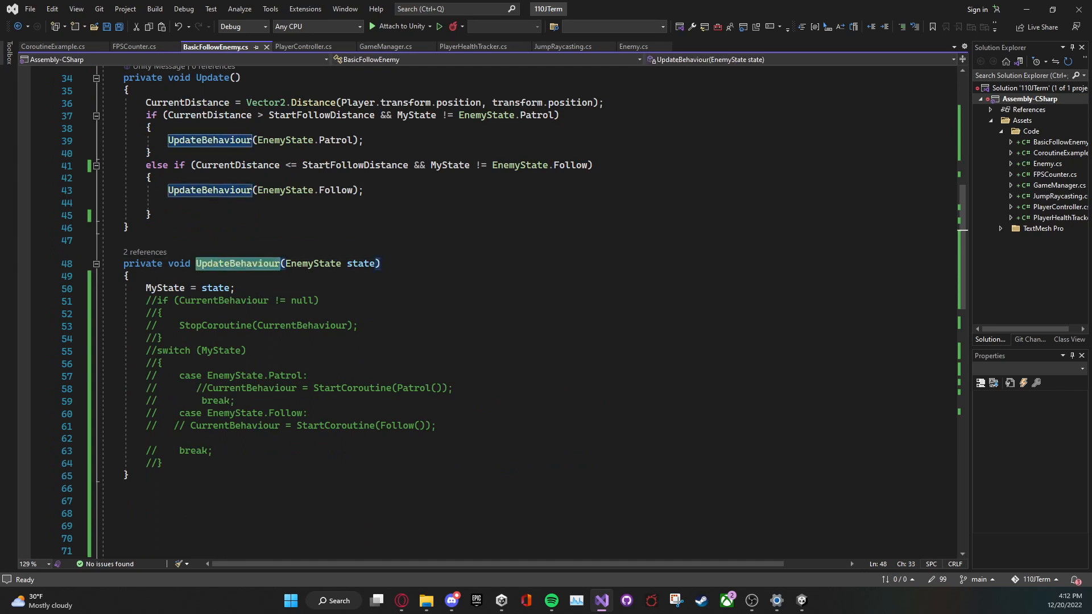
pyautogui.moveTo(230, 288)
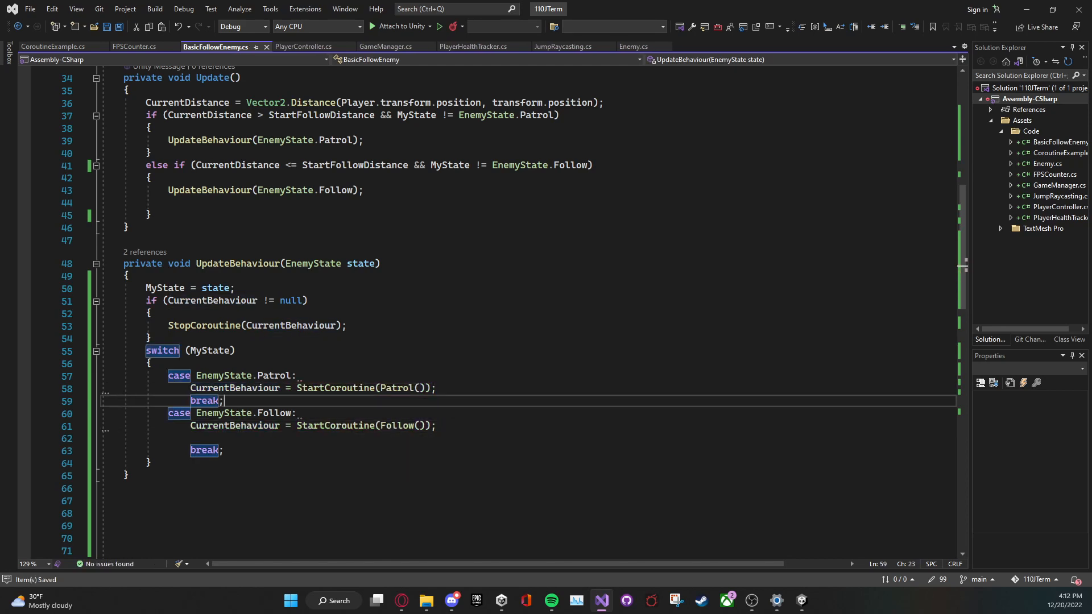
pyautogui.click(224, 325)
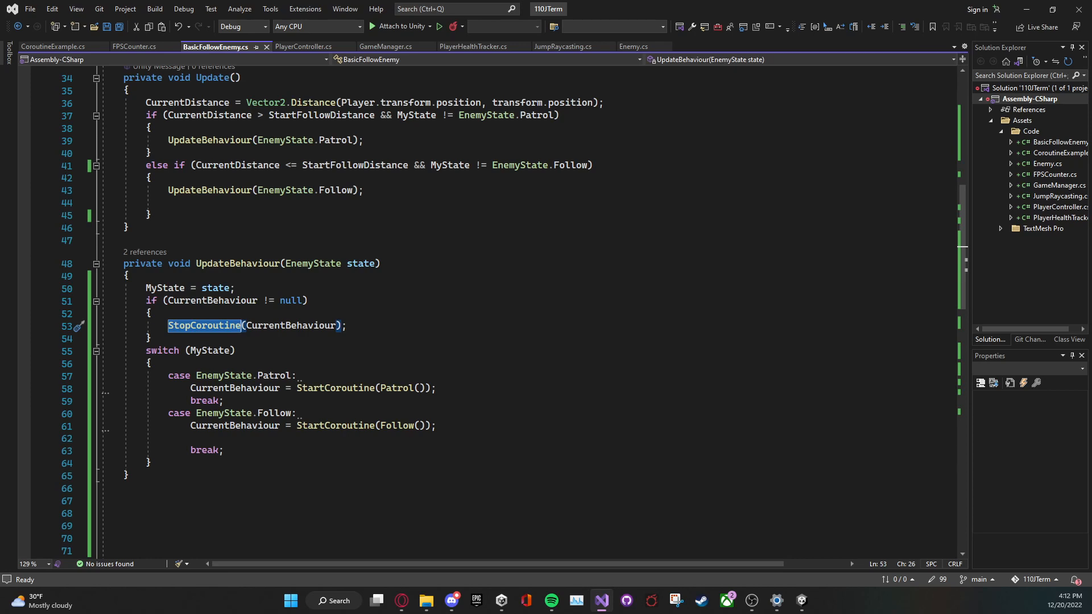
pyautogui.moveTo(245, 333)
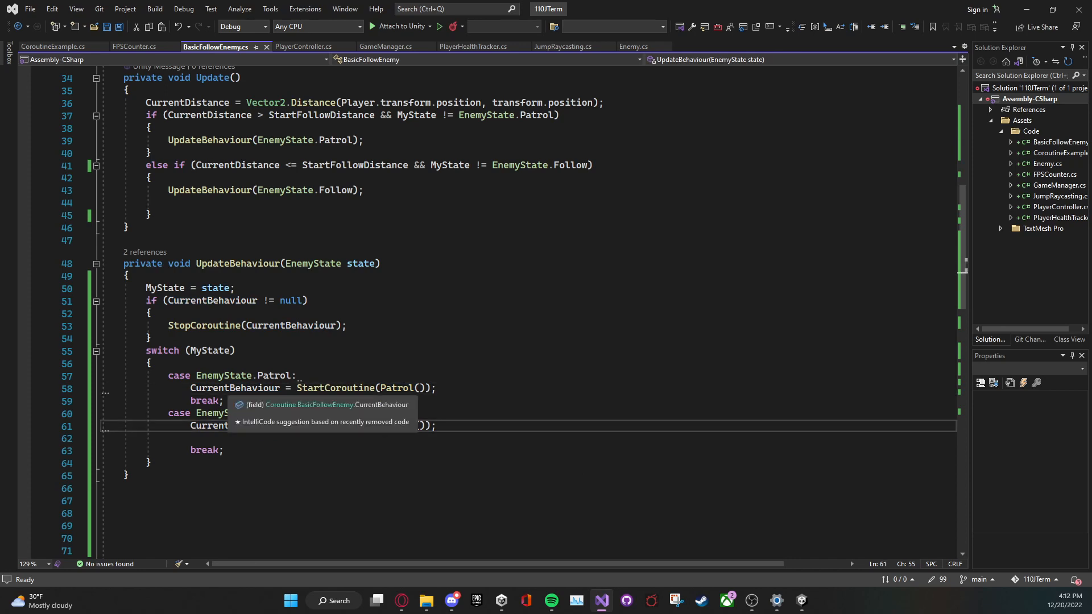
pyautogui.click(234, 388)
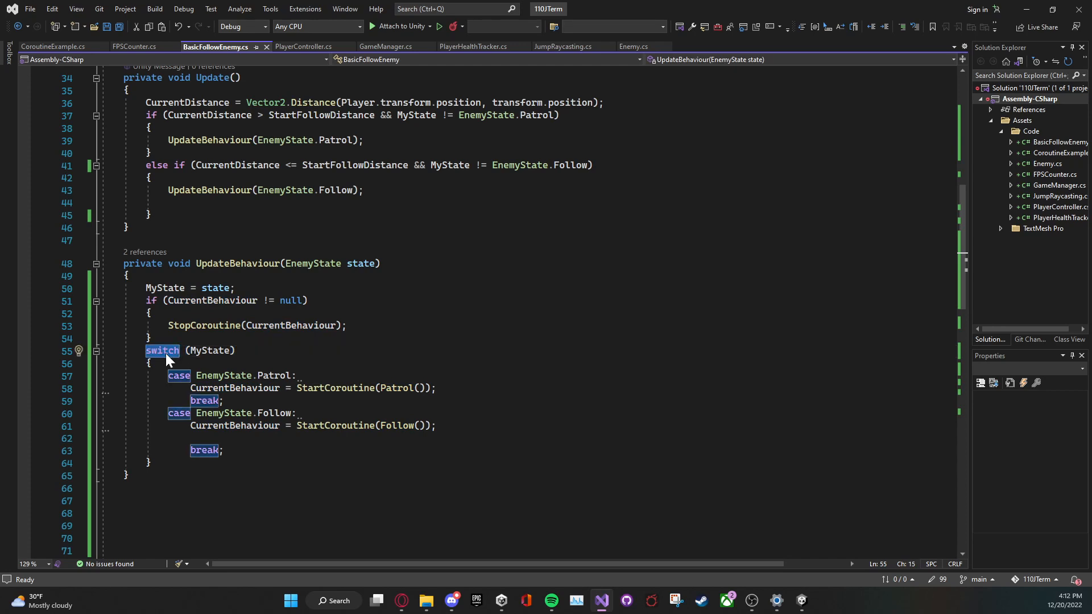
pyautogui.moveTo(147, 357)
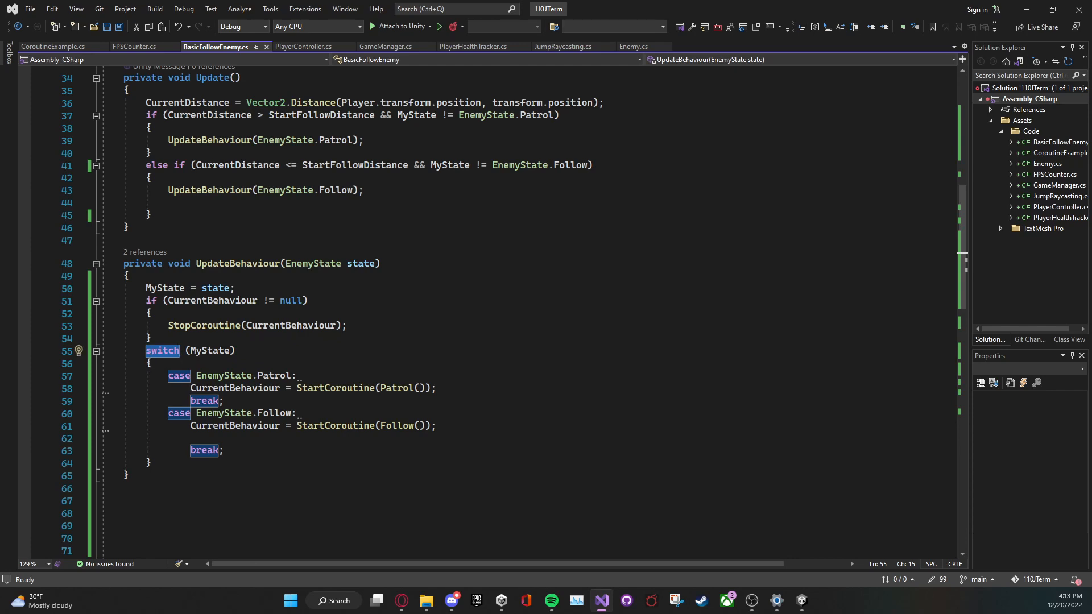
pyautogui.click(223, 375)
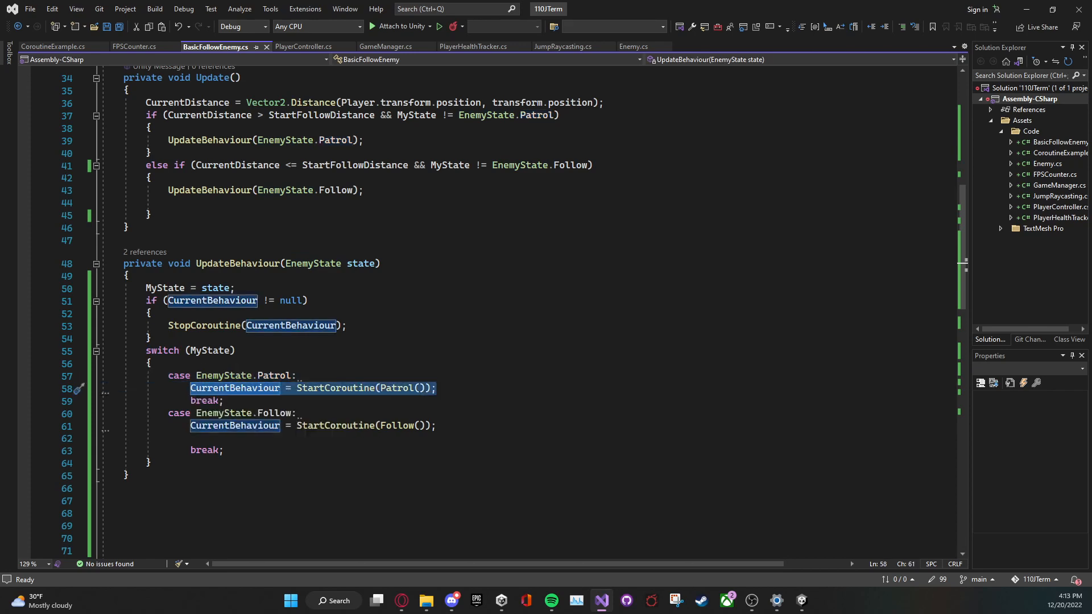
pyautogui.moveTo(256, 399)
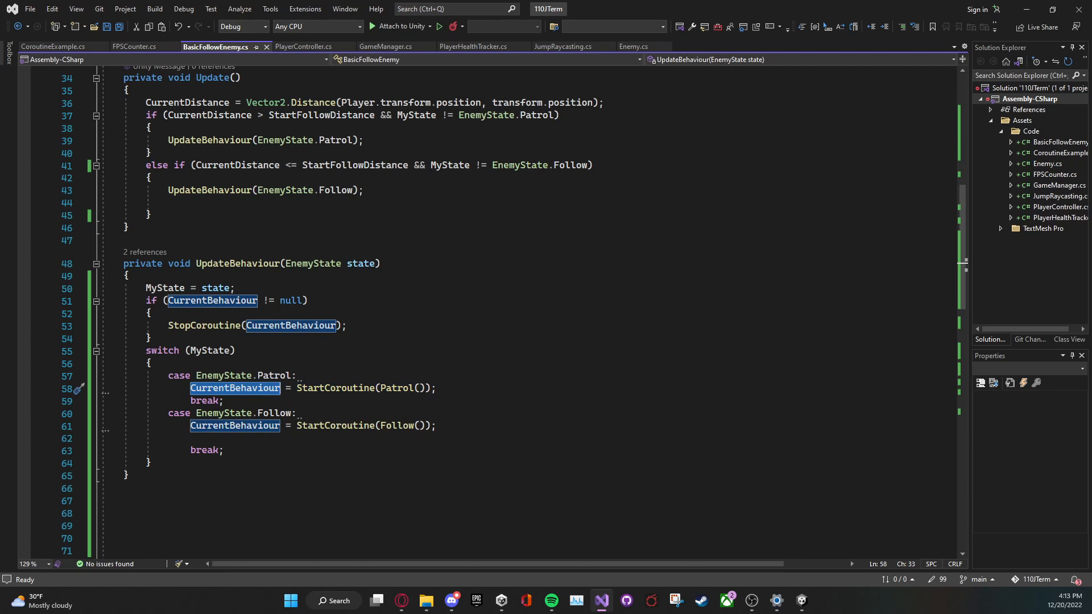
pyautogui.moveTo(292, 325)
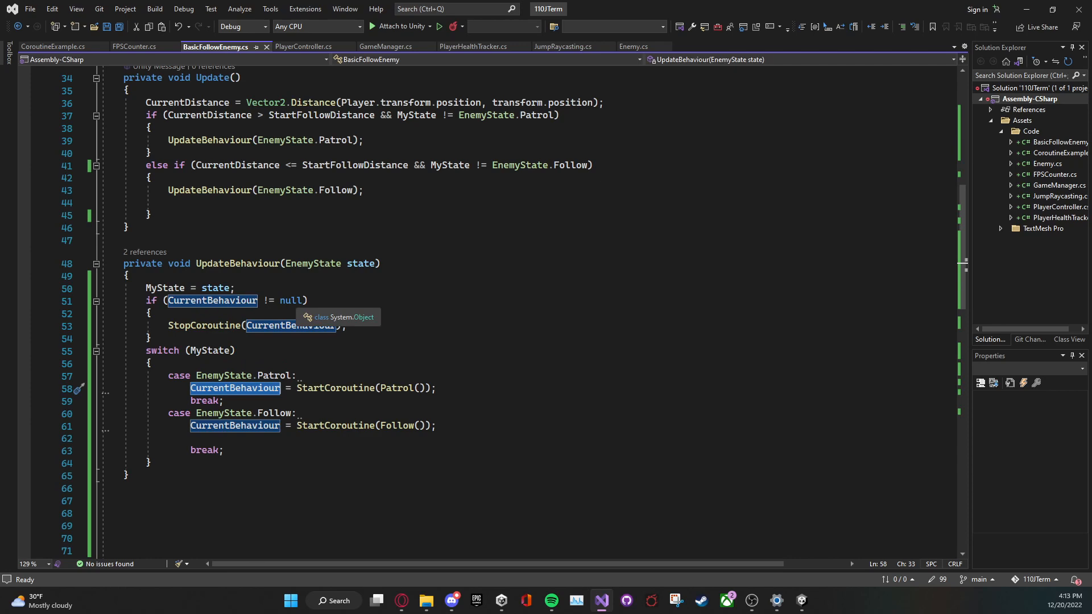
pyautogui.moveTo(290, 325)
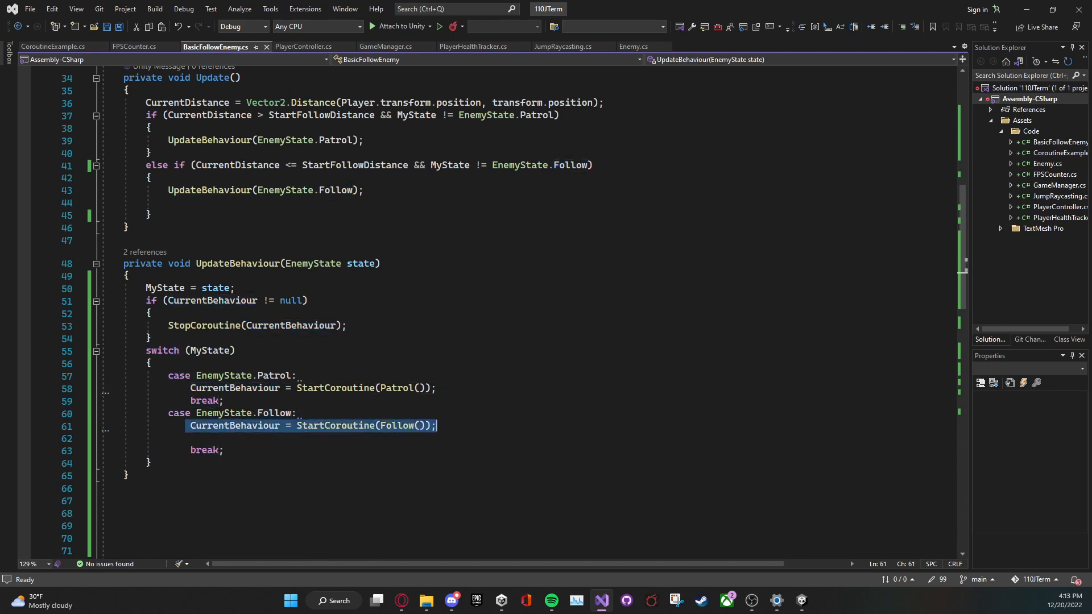
pyautogui.moveTo(412, 435)
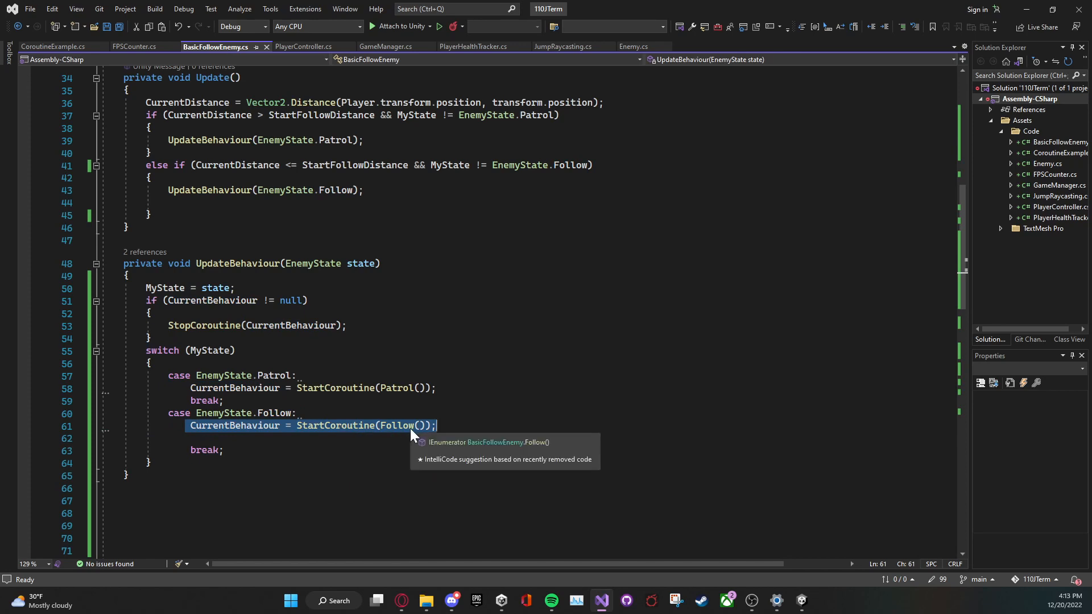
pyautogui.moveTo(223, 432)
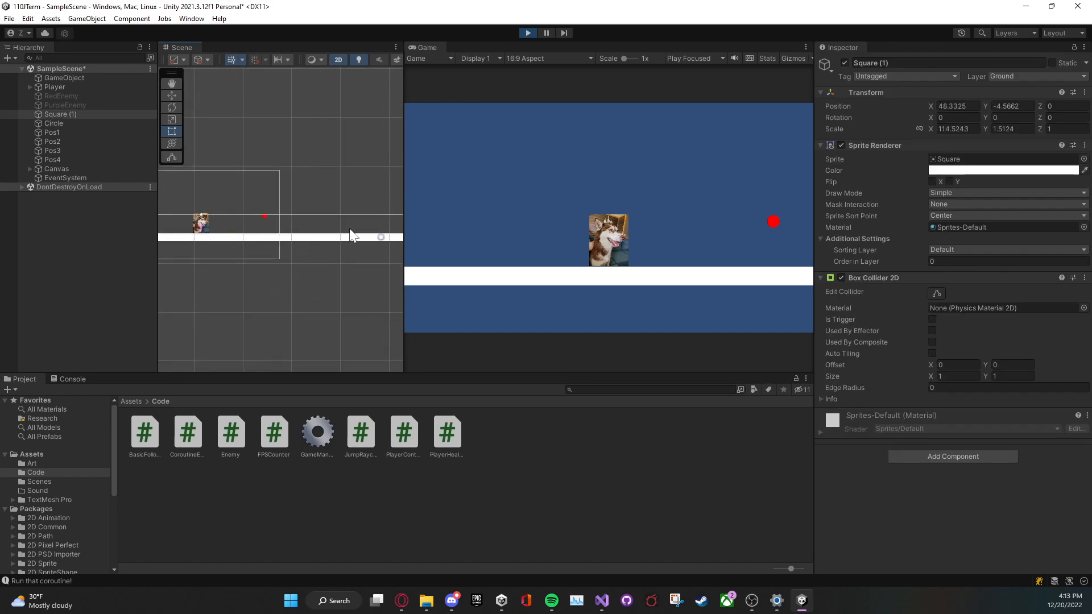
# Give the Circle enemy Patrol Speed 3 and Follow Speed 4, then run the scene in play mode
pyautogui.click(53, 122)
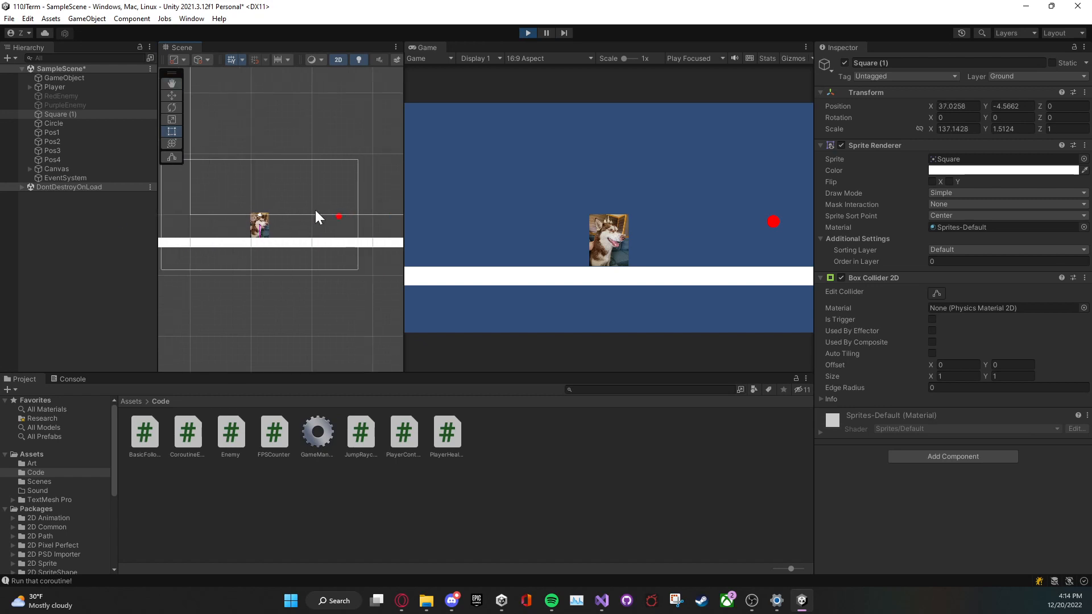
pyautogui.click(53, 122)
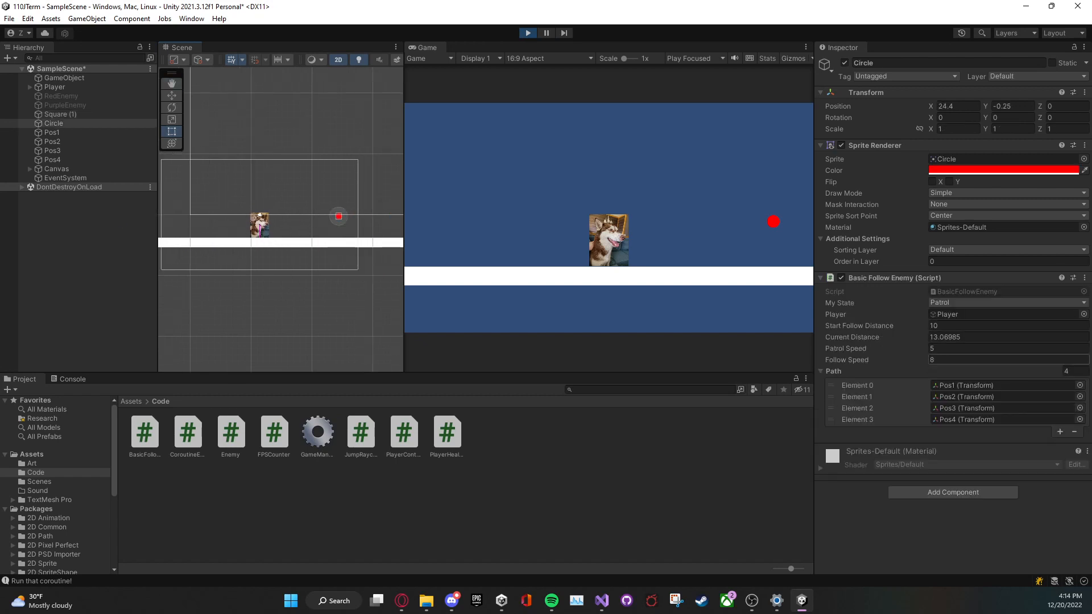
pyautogui.click(1007, 359)
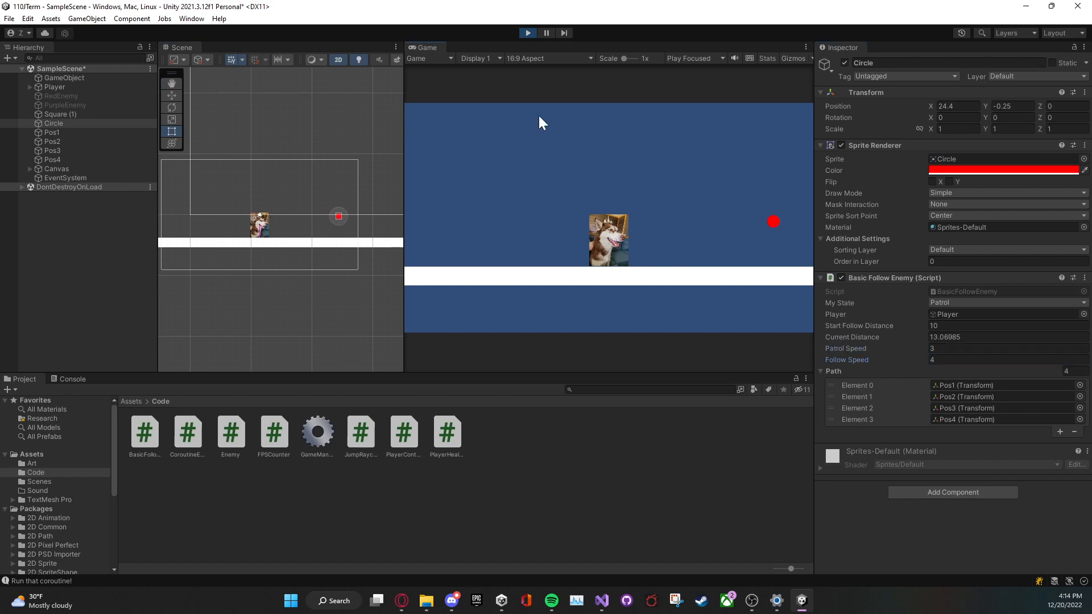
pyautogui.moveTo(601, 166)
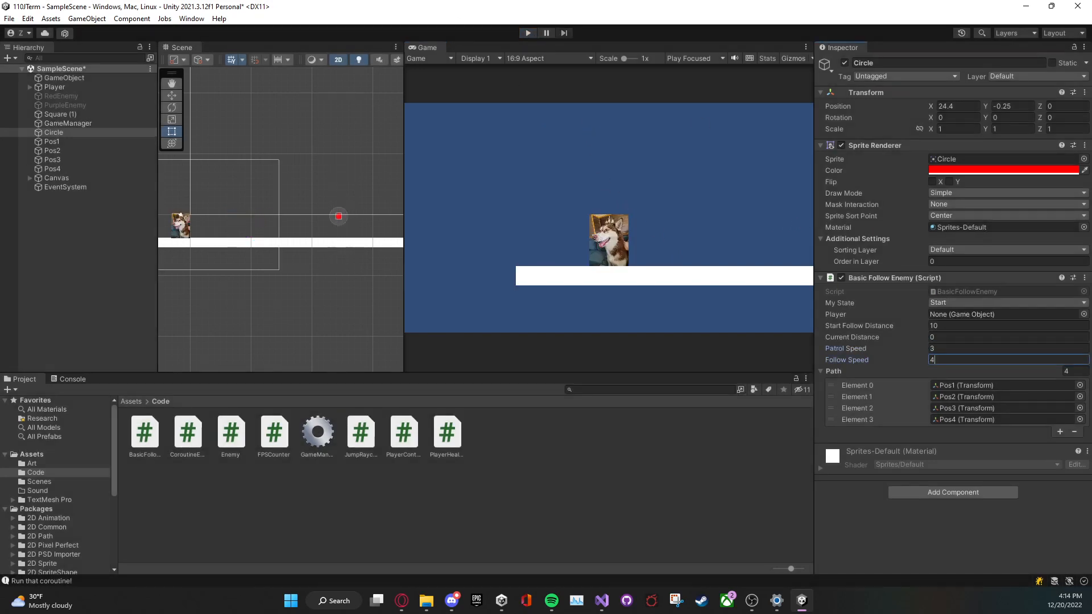
pyautogui.click(60, 113)
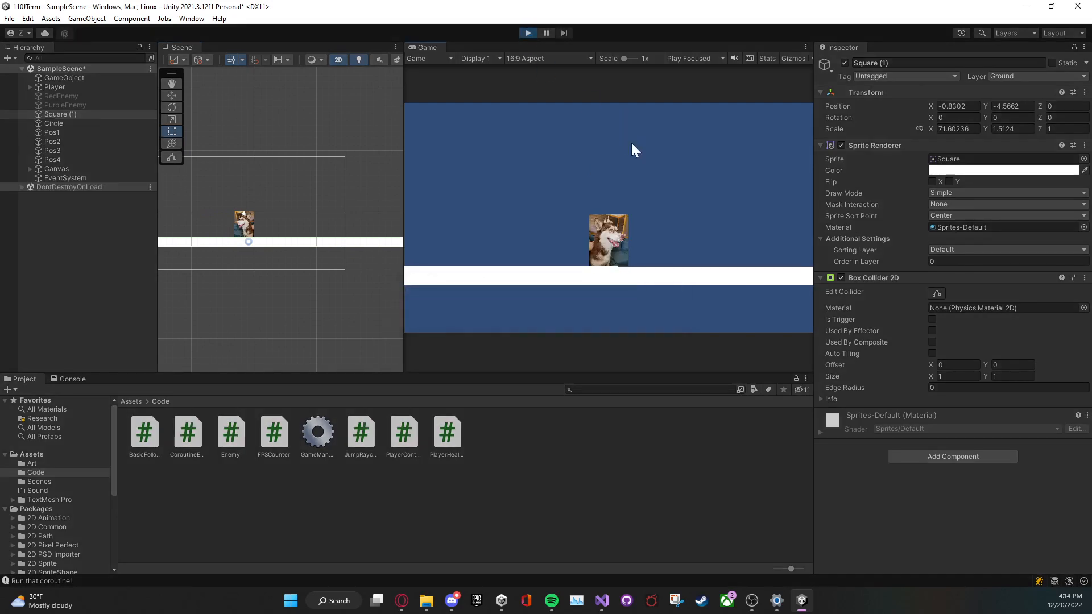
# Stop play mode and return to the BasicFollowEnemy script in Visual Studio
pyautogui.click(52, 122)
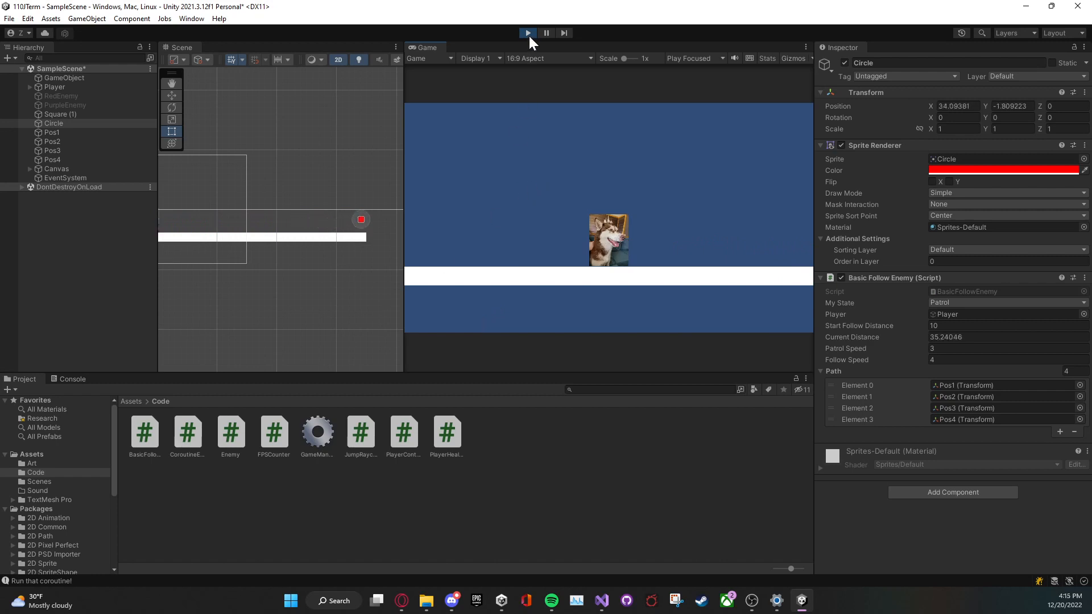
pyautogui.click(527, 33)
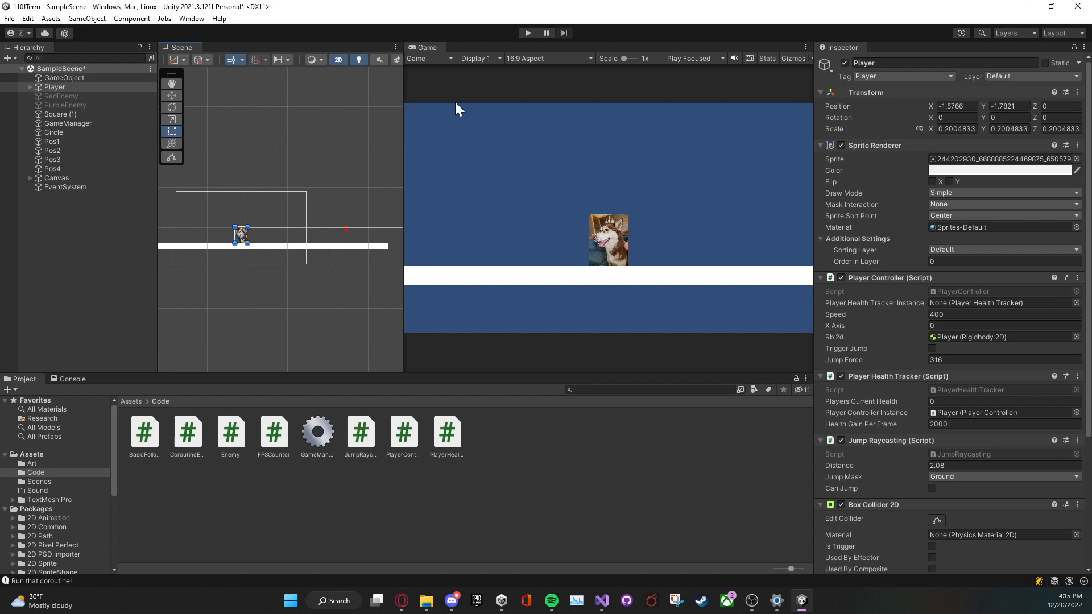
pyautogui.click(601, 600)
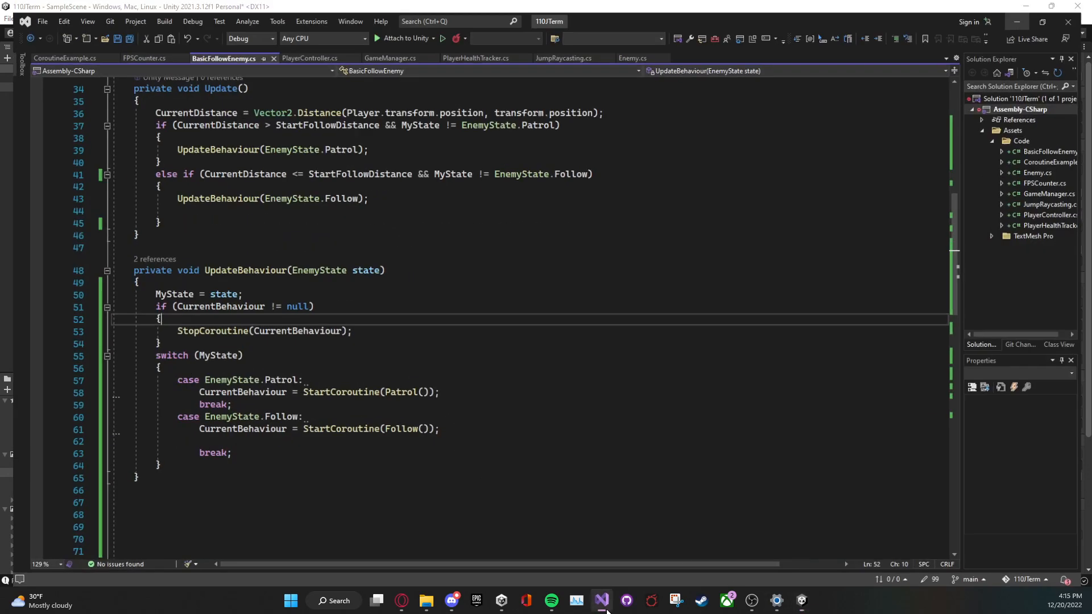